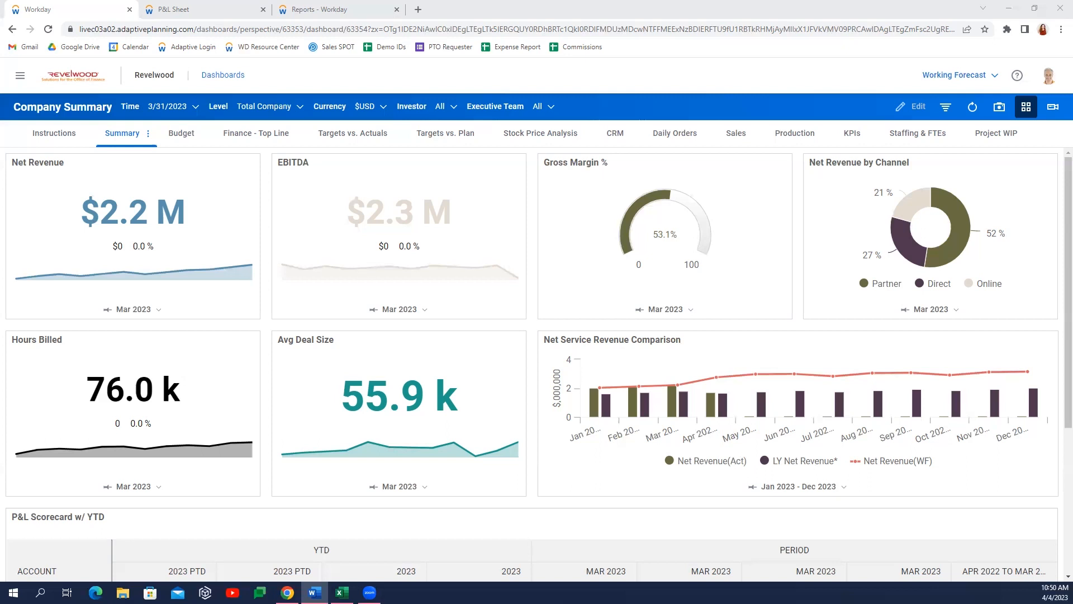
mouse_move(391, 141)
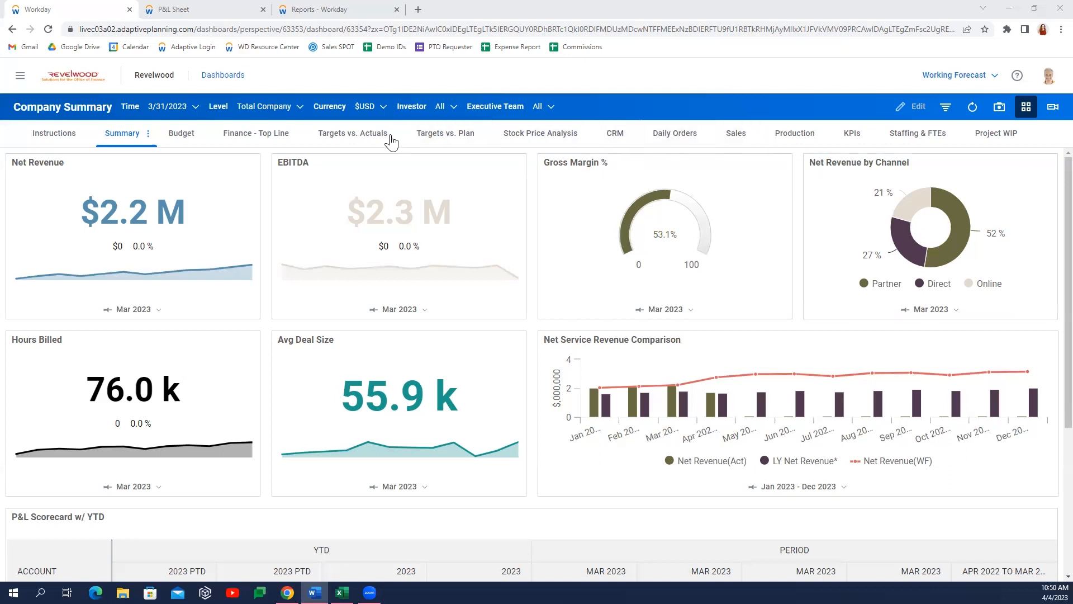
mouse_move(290, 97)
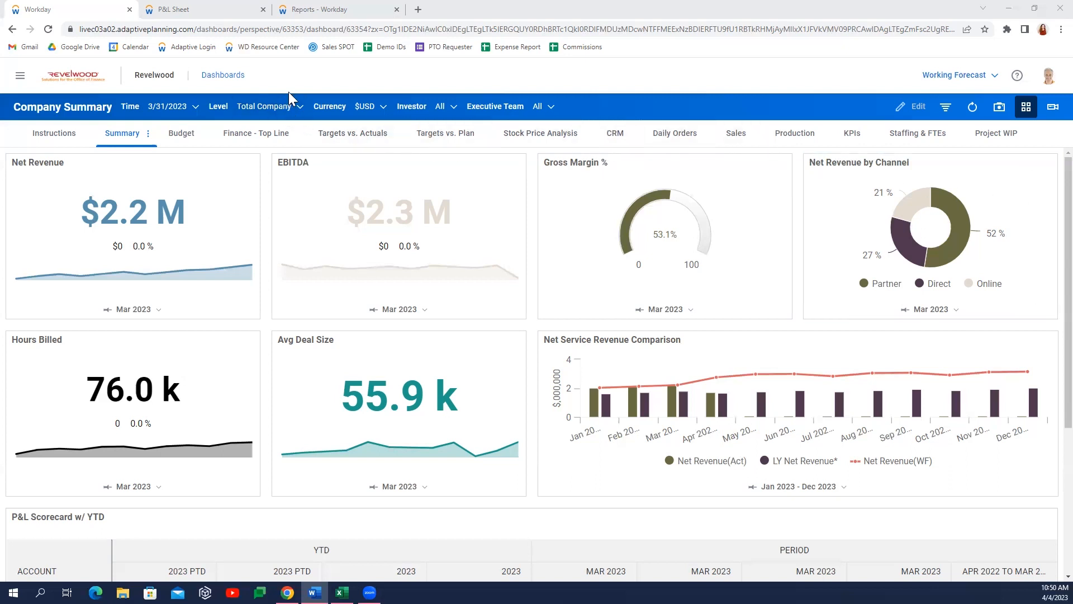
mouse_move(958, 75)
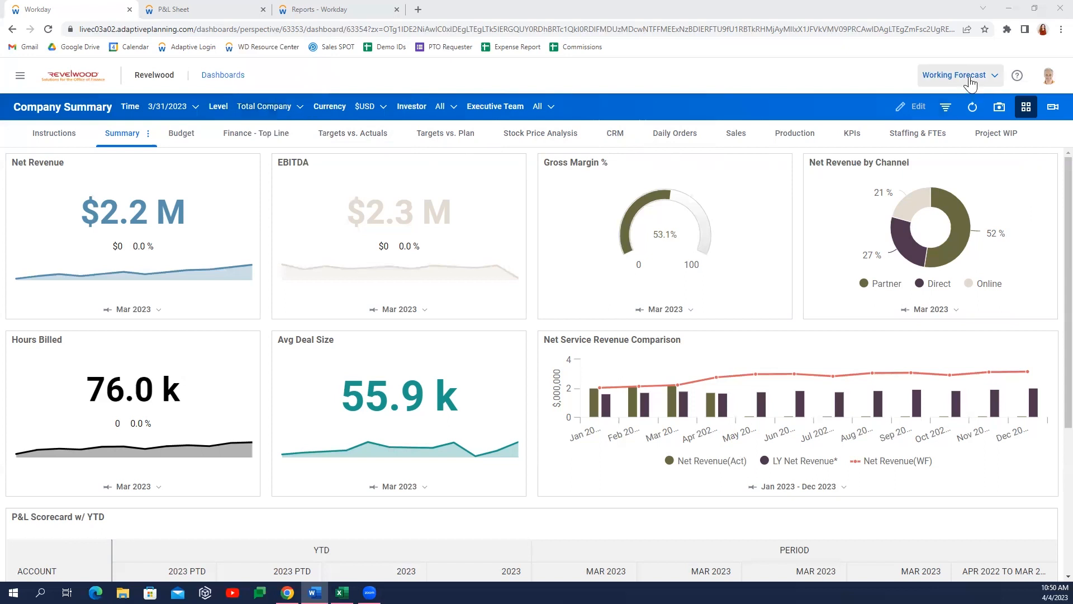
mouse_move(316, 96)
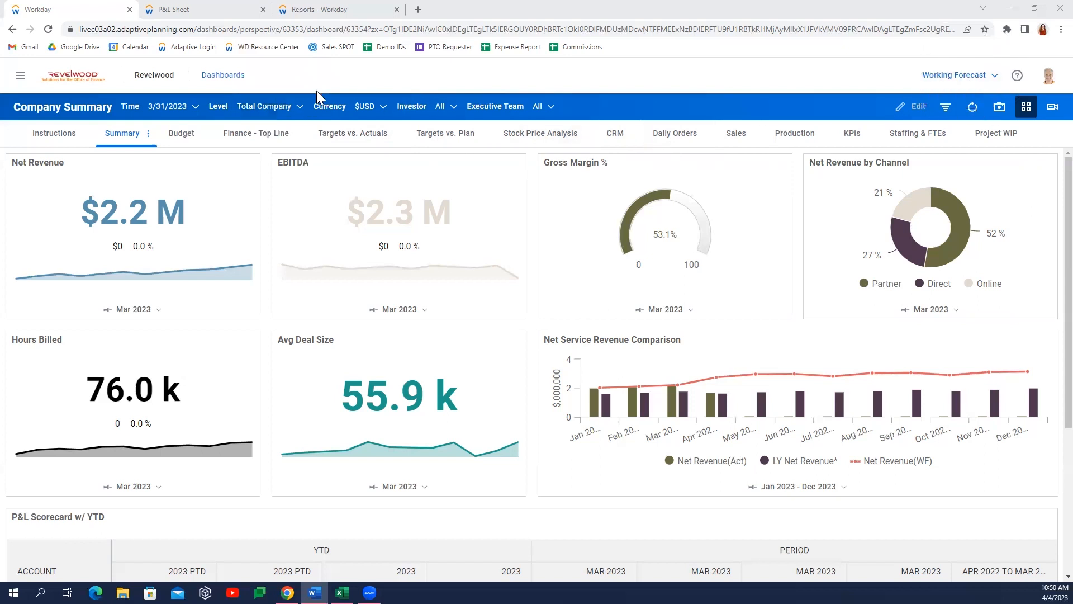
Filter the dashboard by company level and plan version, then explore the $2.2 M Net Revenue cell
left_click(267, 106)
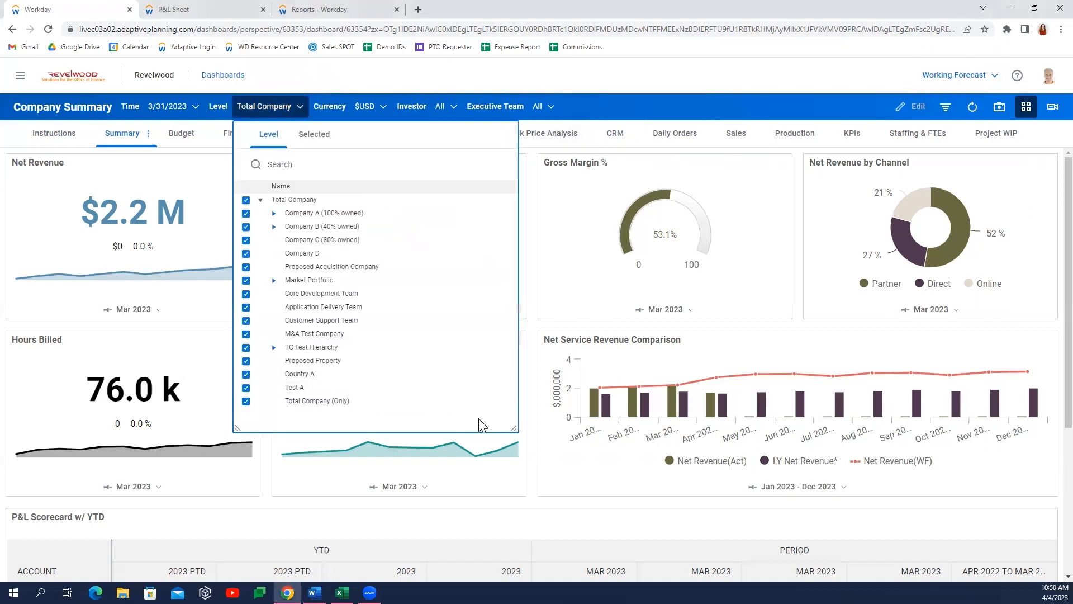
mouse_move(441, 257)
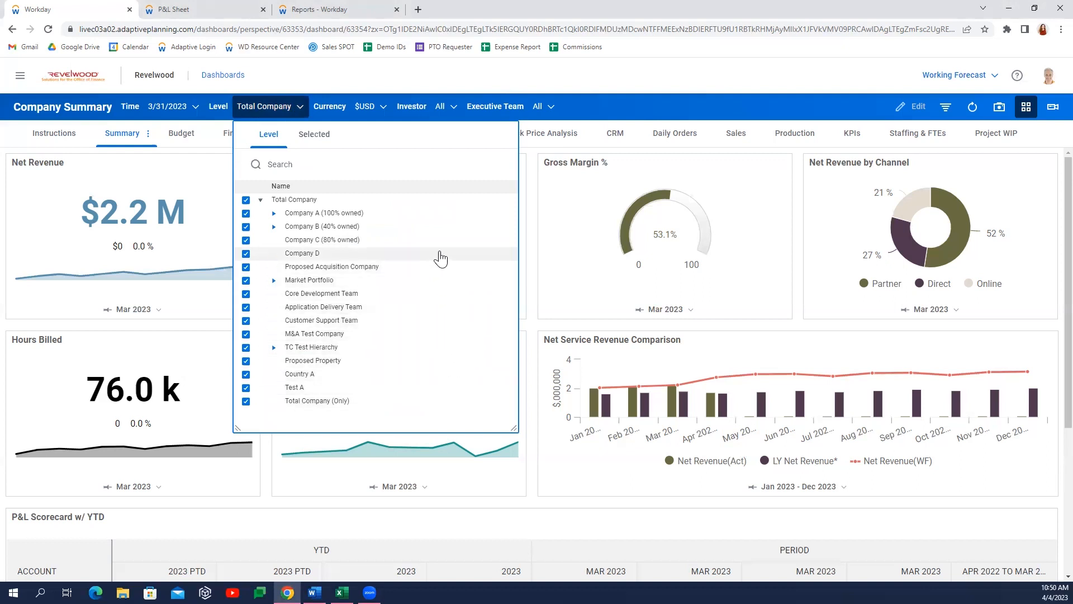
mouse_move(445, 239)
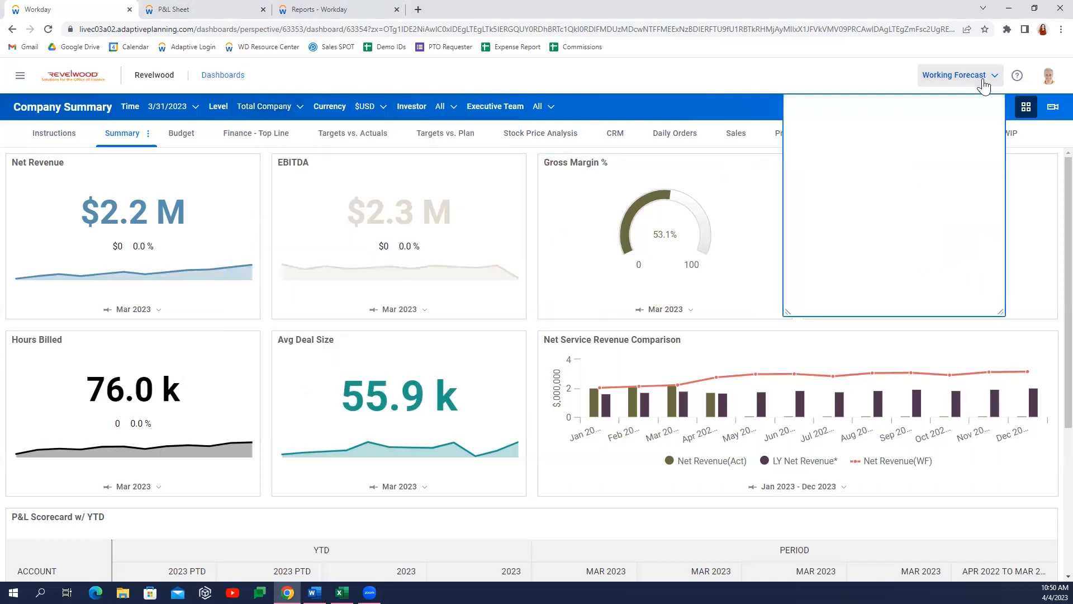
left_click(957, 75)
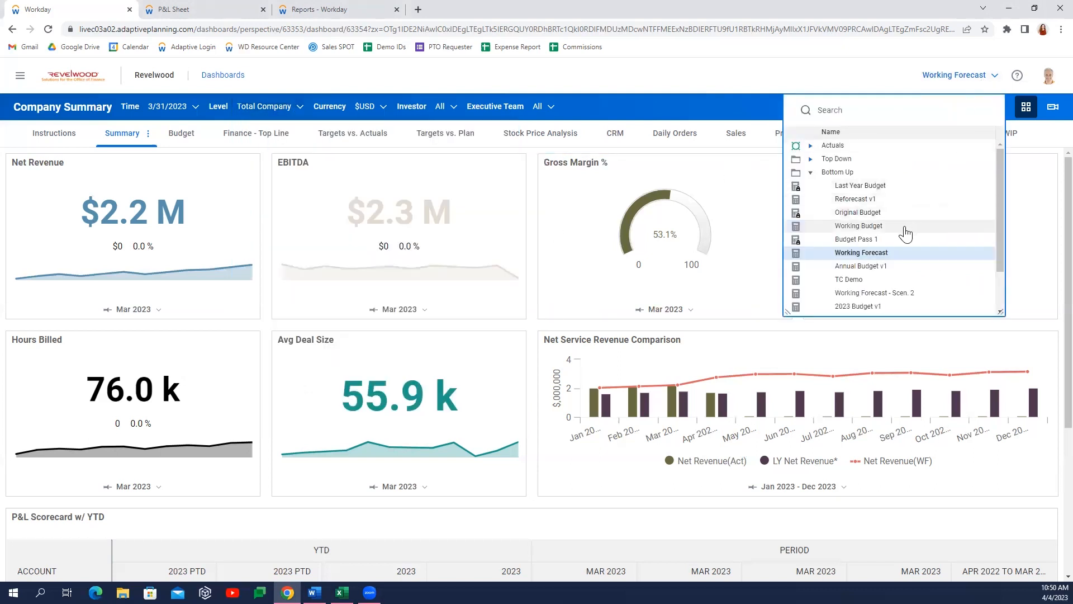
mouse_move(873, 218)
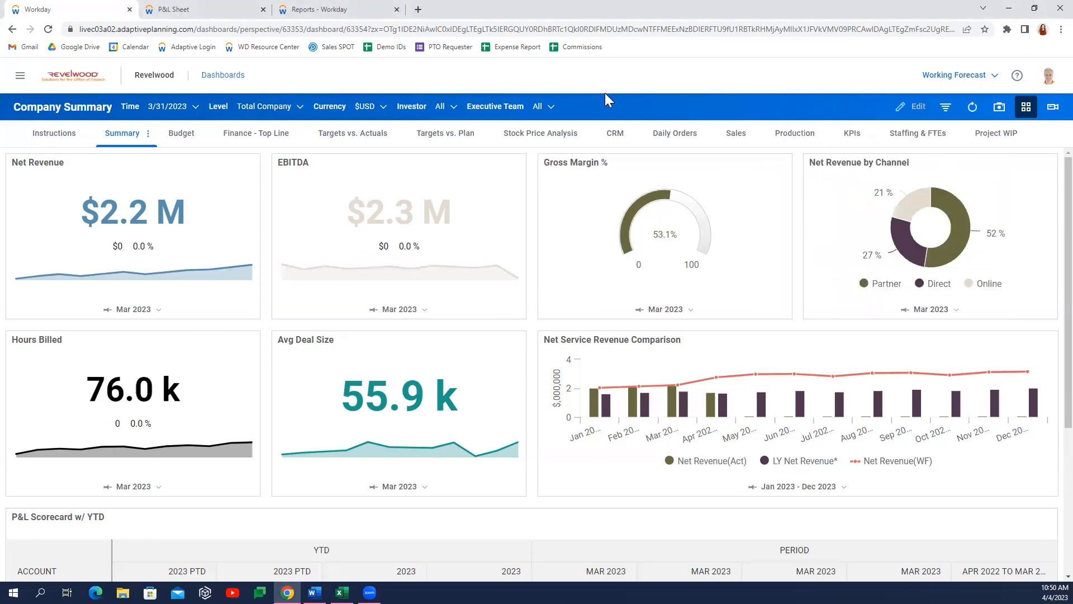
mouse_move(252, 279)
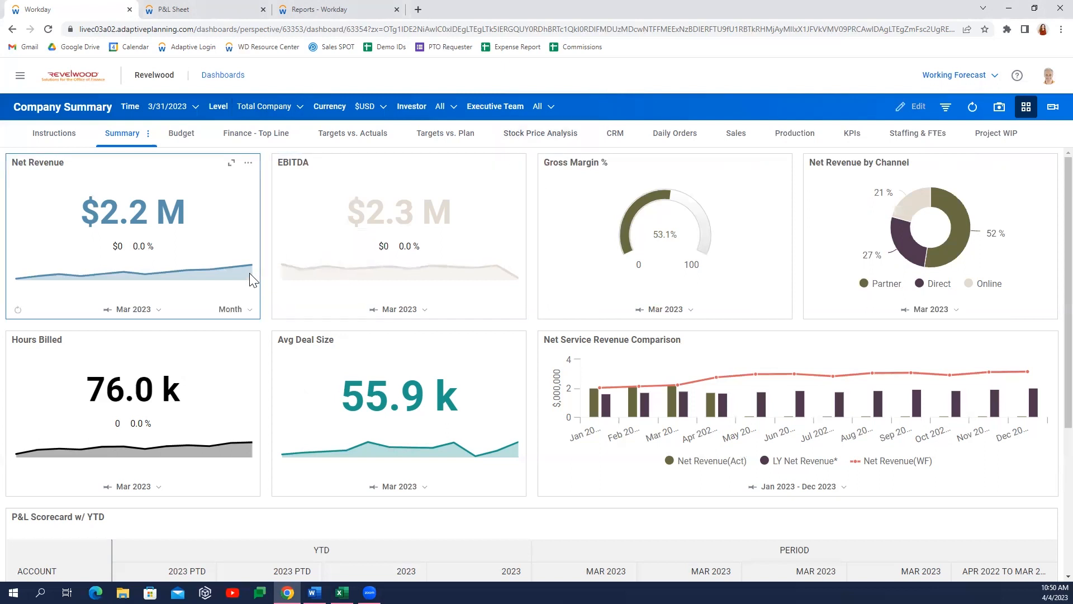
mouse_move(125, 306)
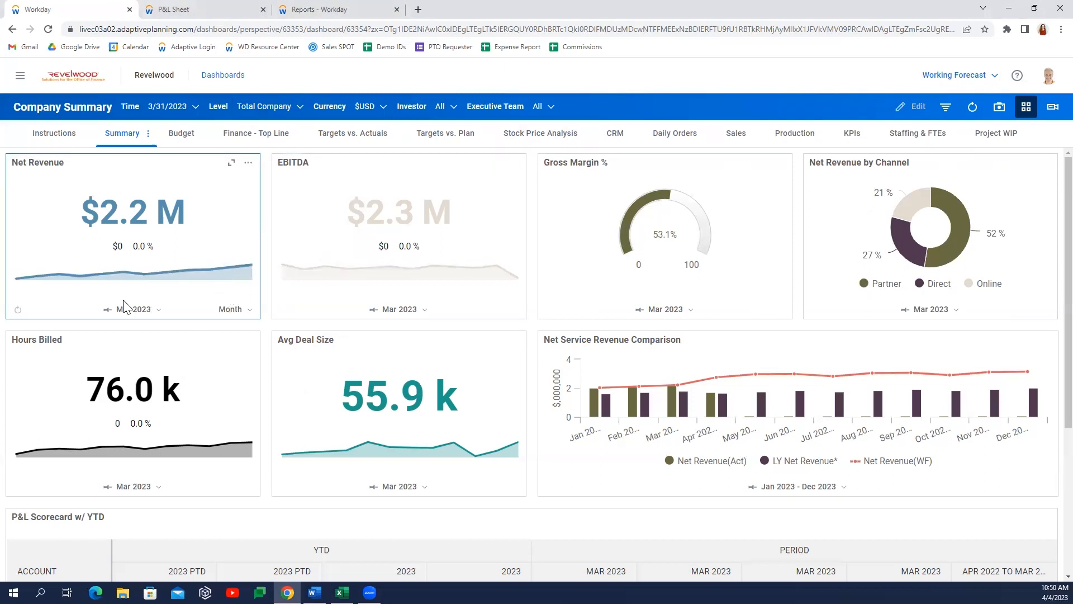
mouse_move(107, 243)
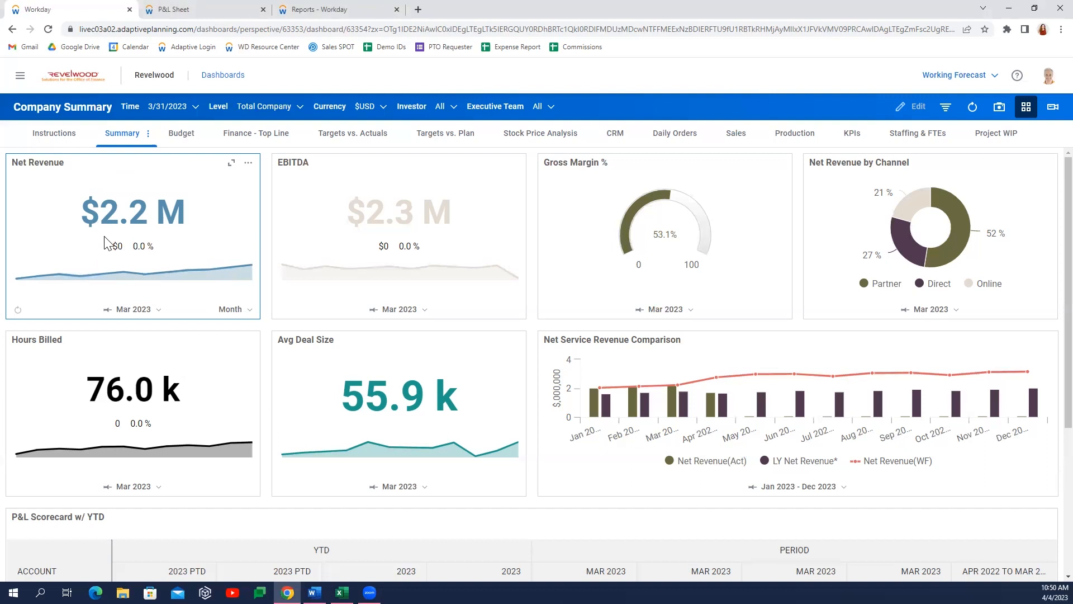
mouse_move(133, 219)
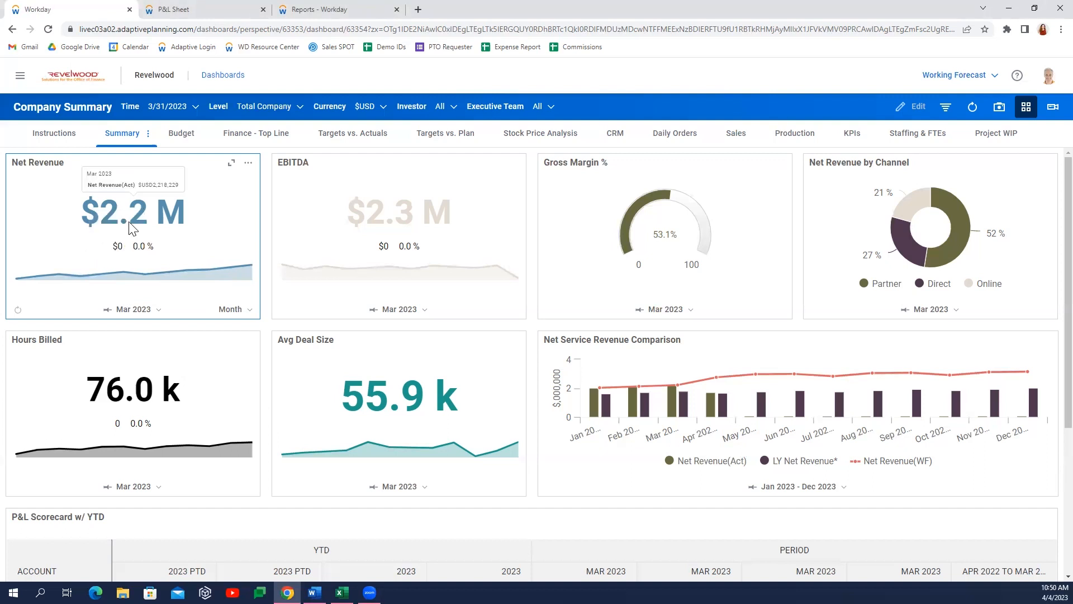
left_click(133, 213)
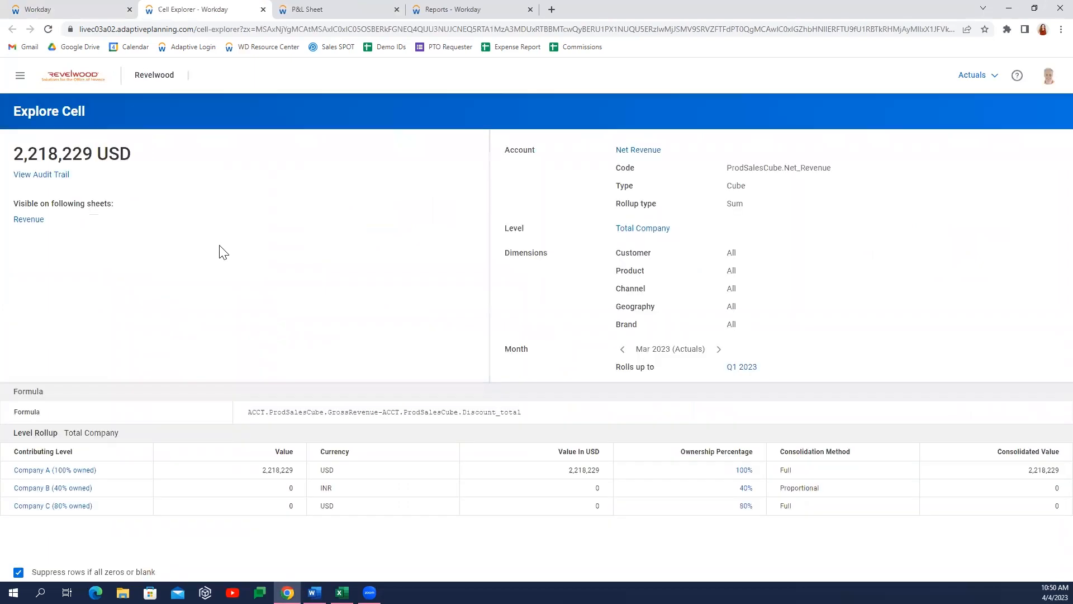
mouse_move(57, 230)
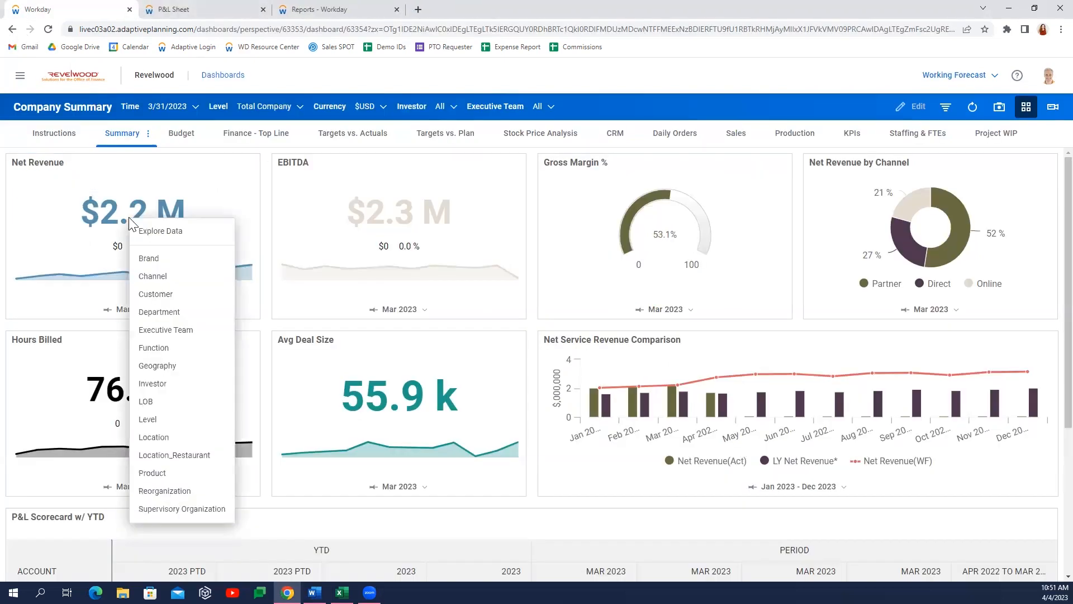
mouse_move(160, 281)
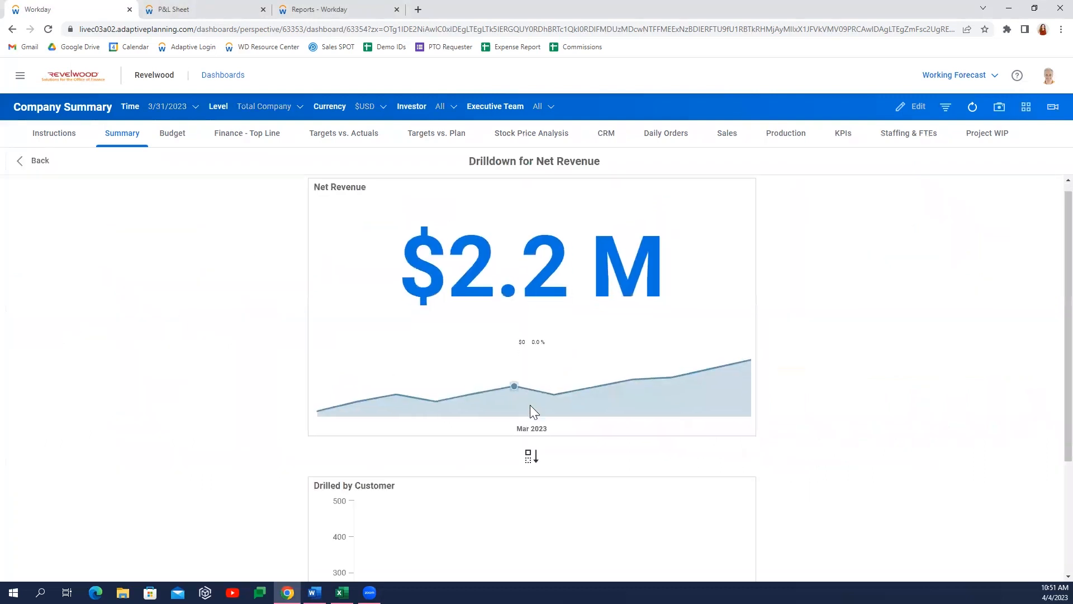
left_click(528, 455)
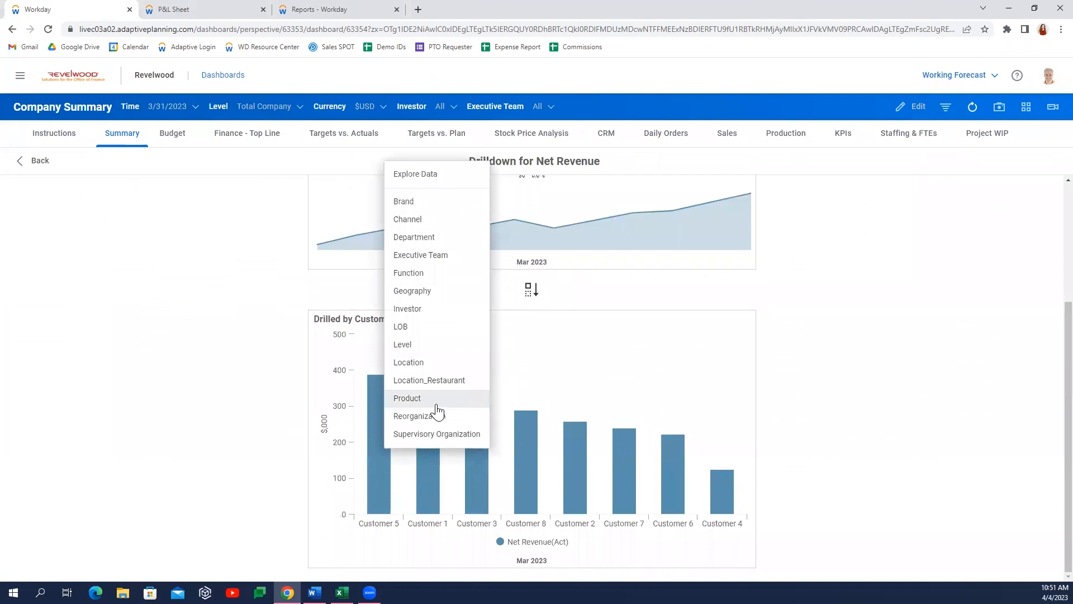
left_click(407, 398)
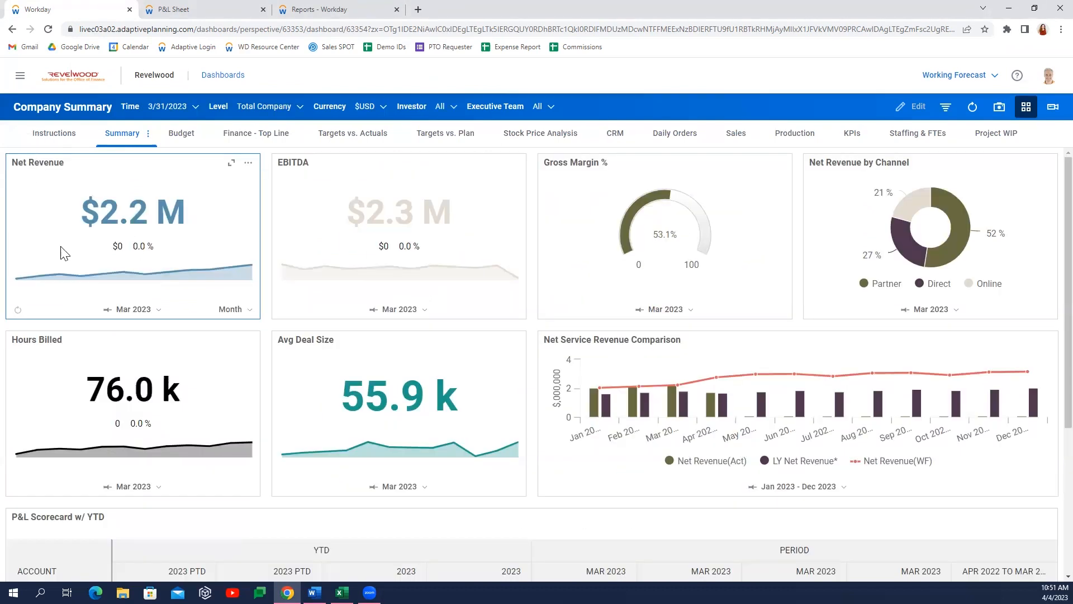
mouse_move(735, 133)
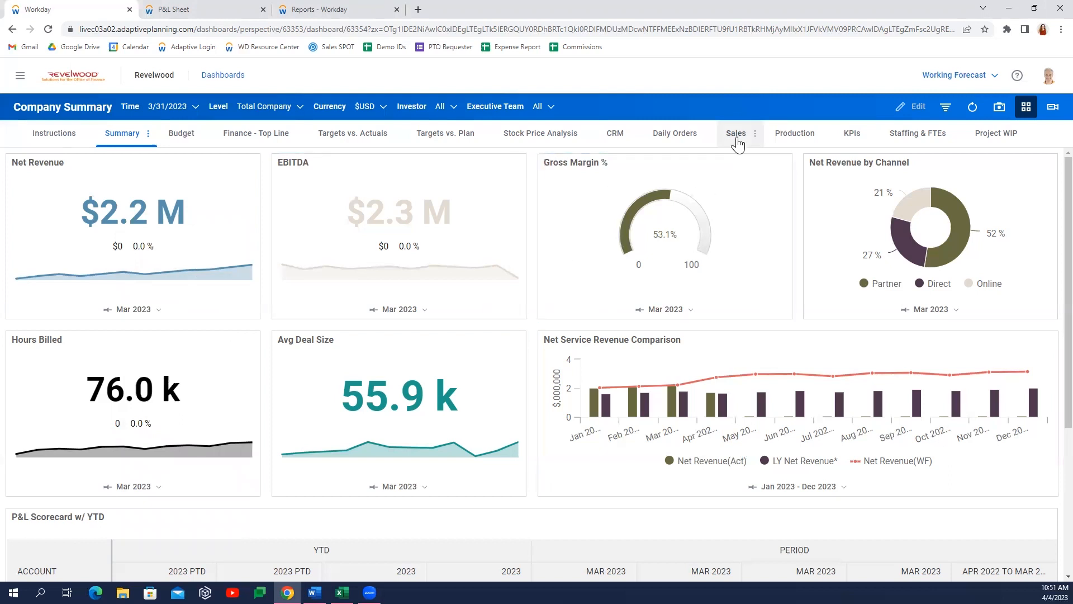
View the Sales dashboard's price trend charts and Product Revenue sheet, then return to the P&L sheet
left_click(736, 133)
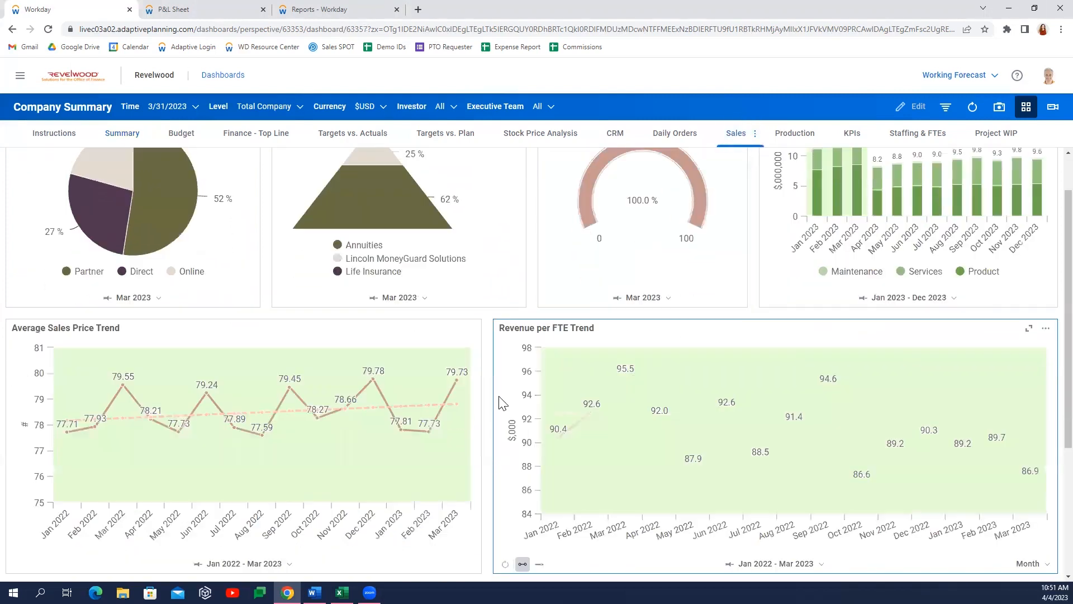
scroll("down", 3)
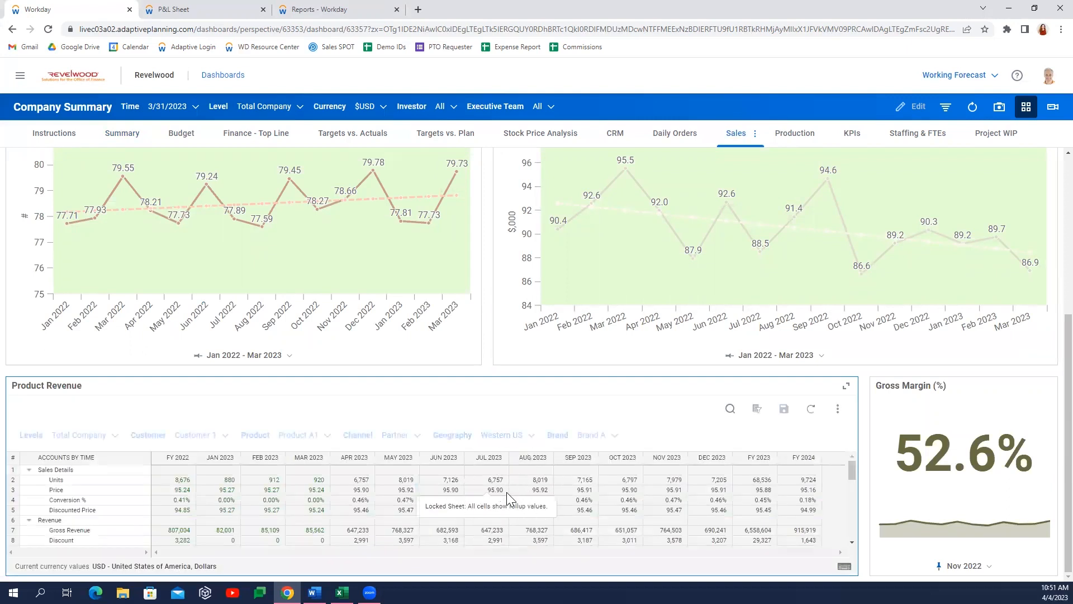
left_click(199, 9)
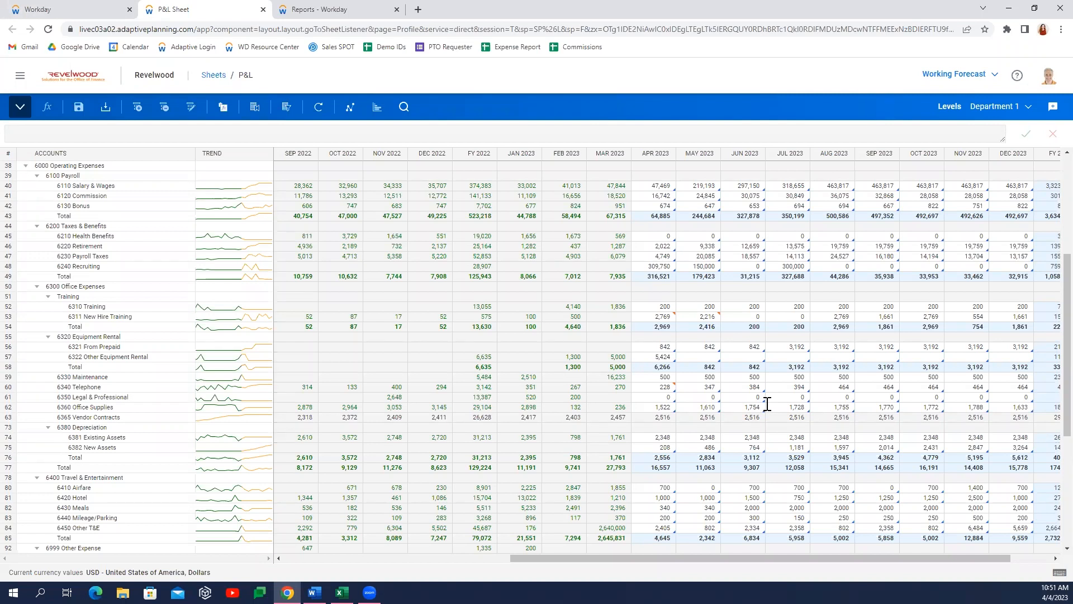
mouse_move(517, 327)
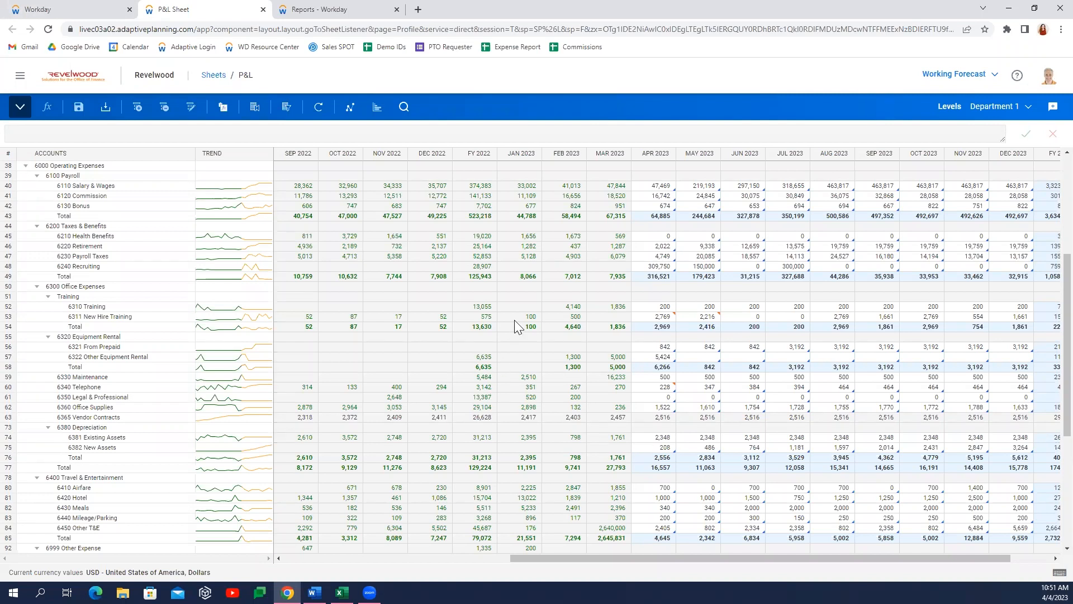
mouse_move(593, 274)
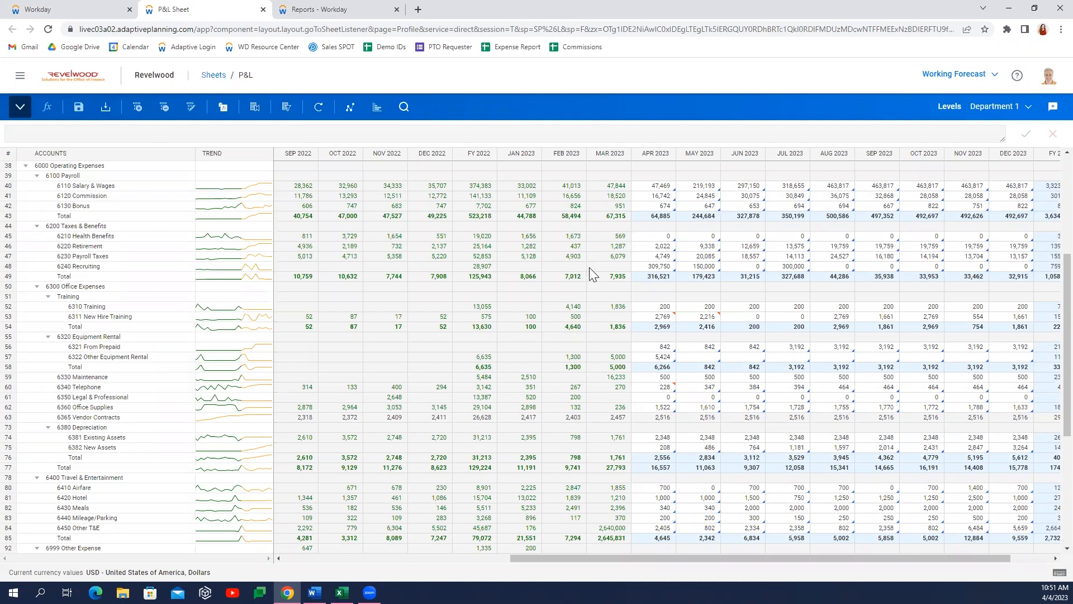
mouse_move(676, 318)
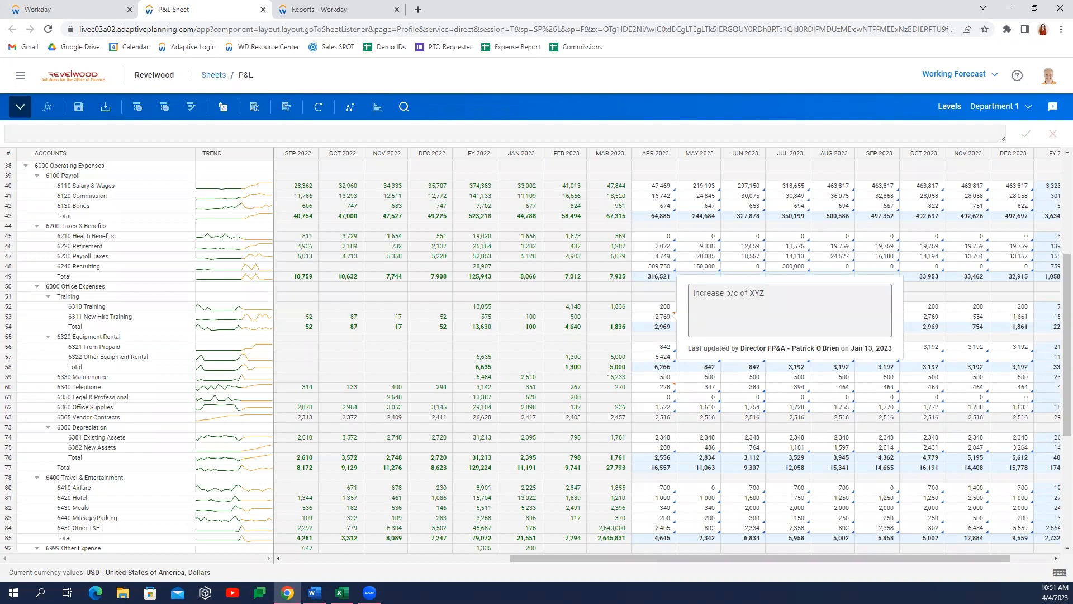
mouse_move(1049, 306)
type("8000")
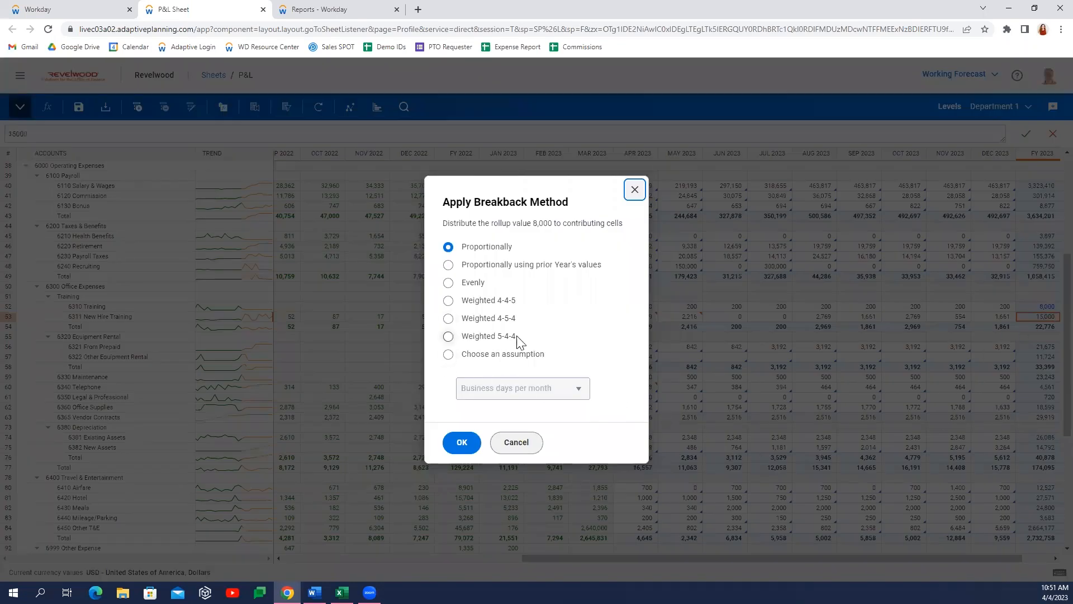
mouse_move(516, 268)
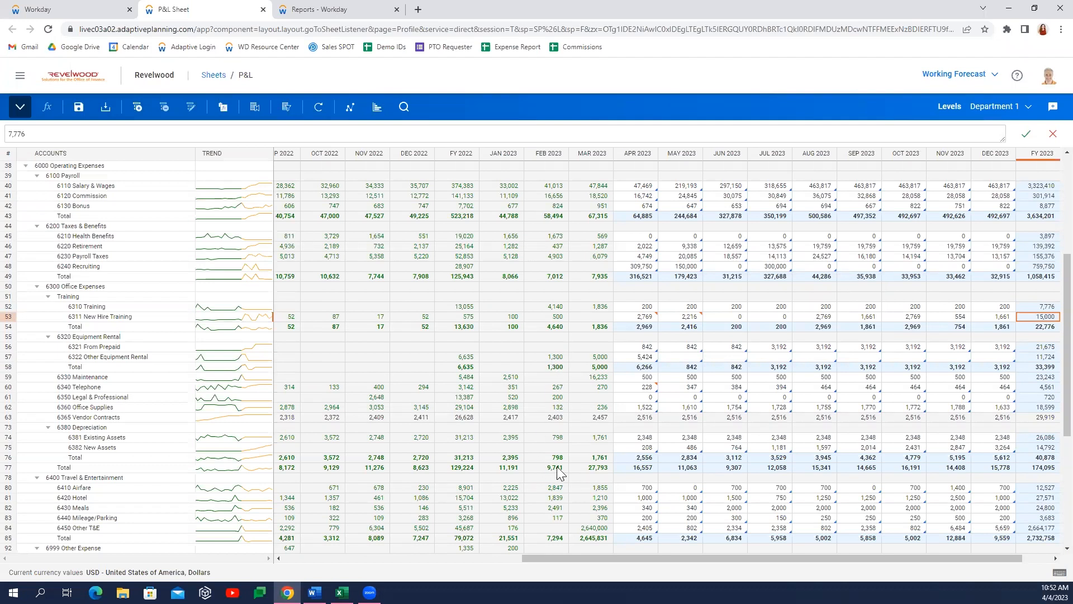
Apply the 15,000 FY 2023 New Hire Training total proportionally across its months
left_click(636, 386)
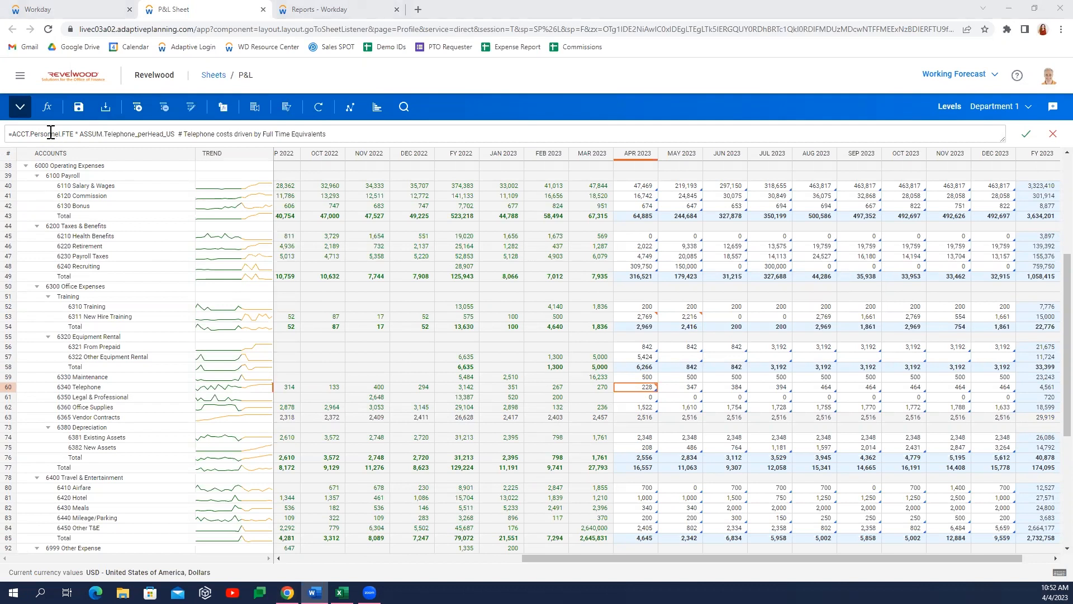
mouse_move(351, 248)
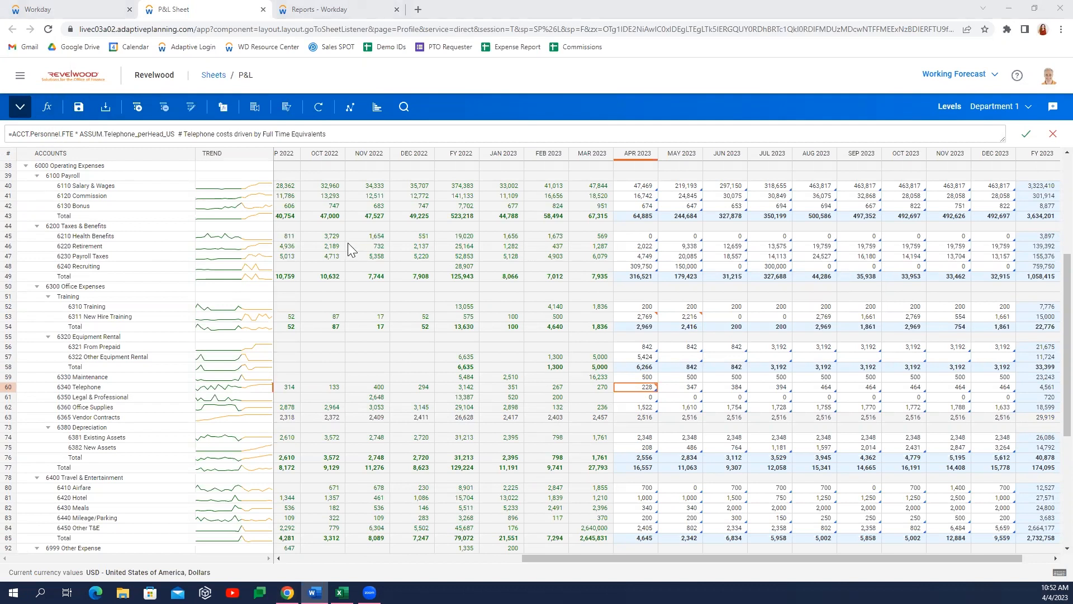
mouse_move(355, 235)
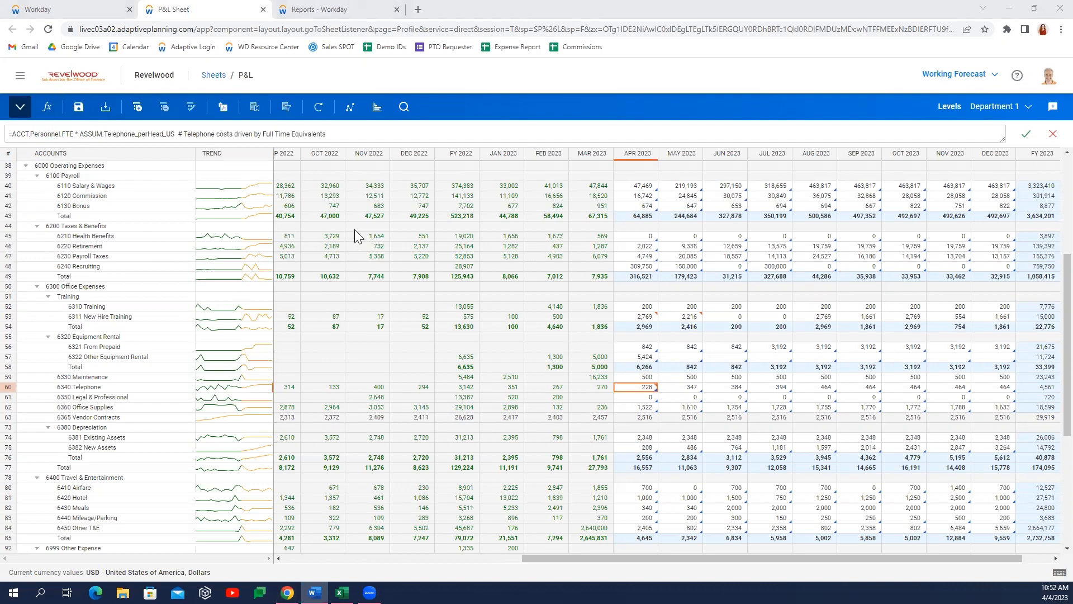
In the What If Financial Statement, explore the 916,010 USD FY 2022 Actuals for 6450 Other T&E
left_click(335, 9)
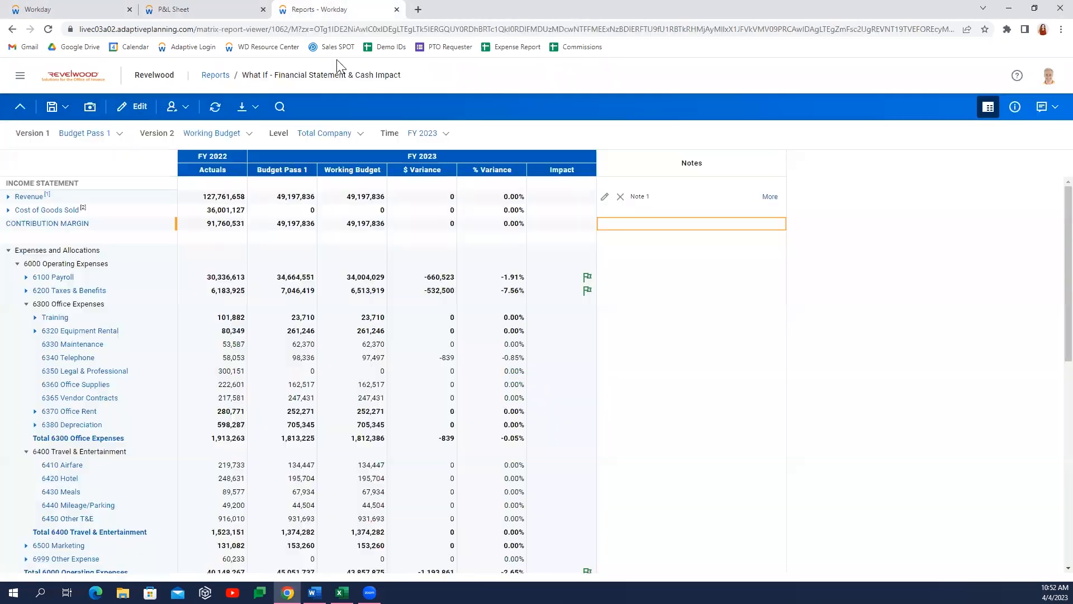
mouse_move(406, 356)
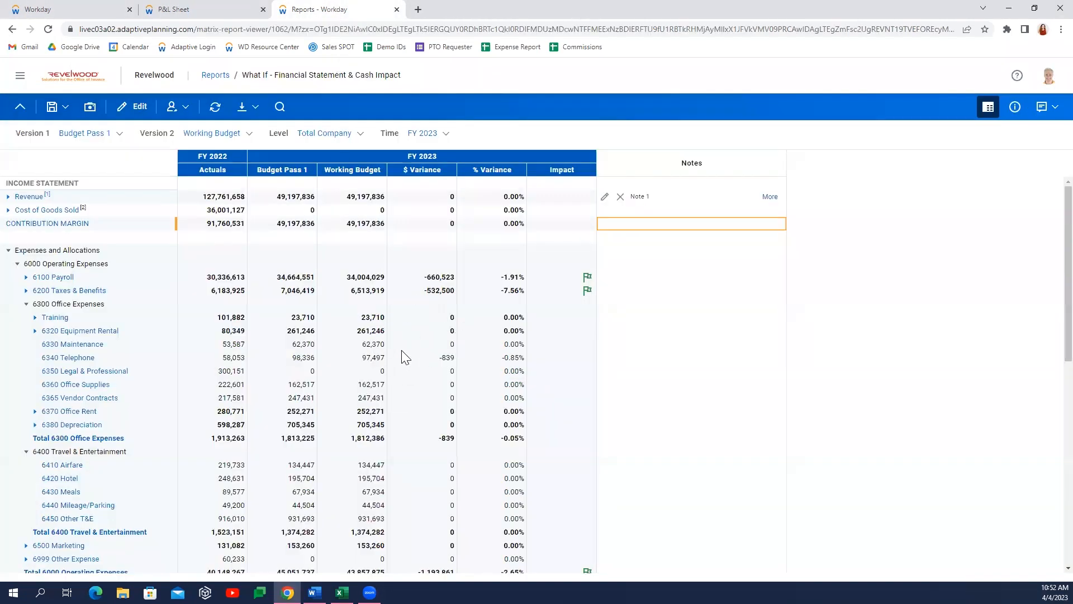
mouse_move(298, 187)
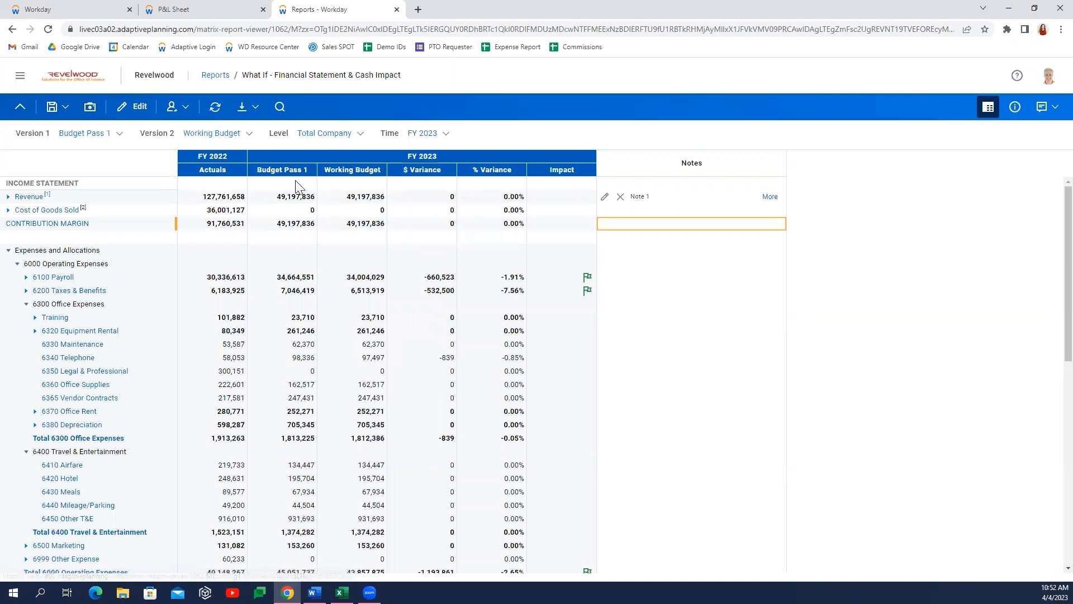
mouse_move(196, 190)
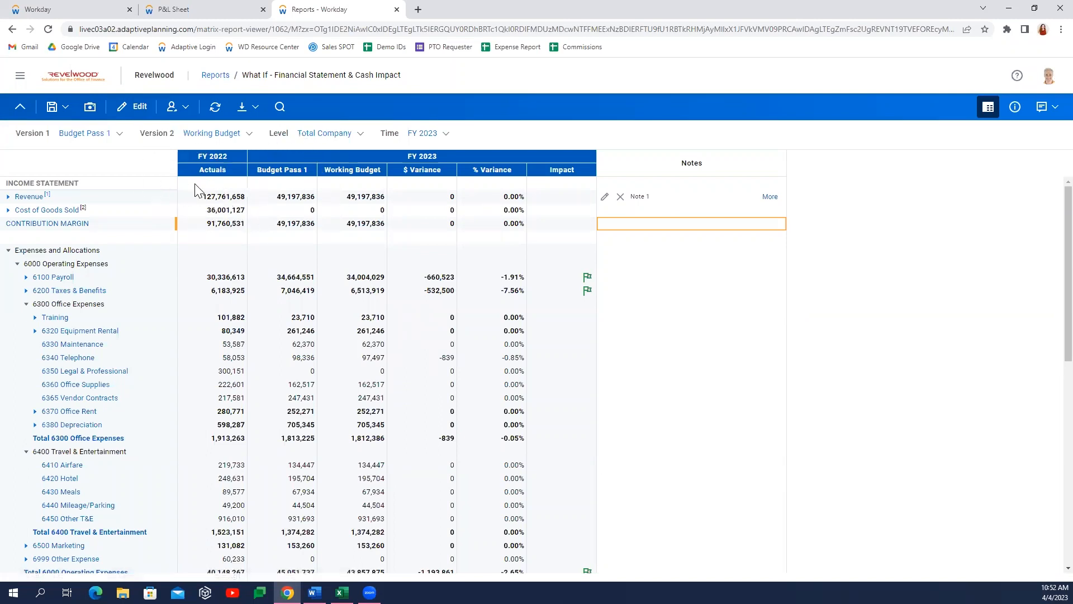
left_click(213, 517)
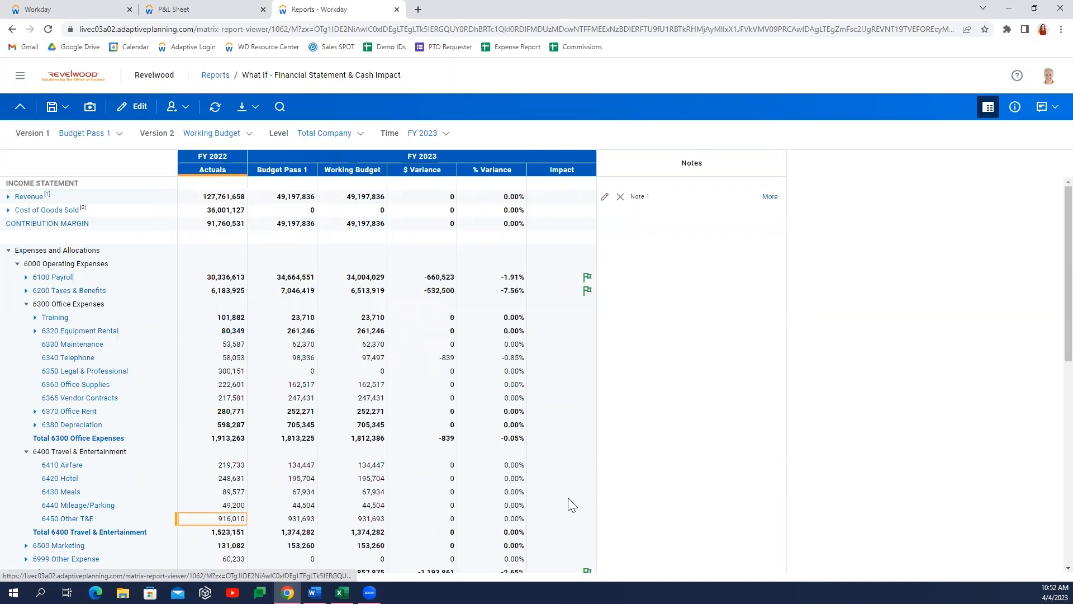
double_click(213, 518)
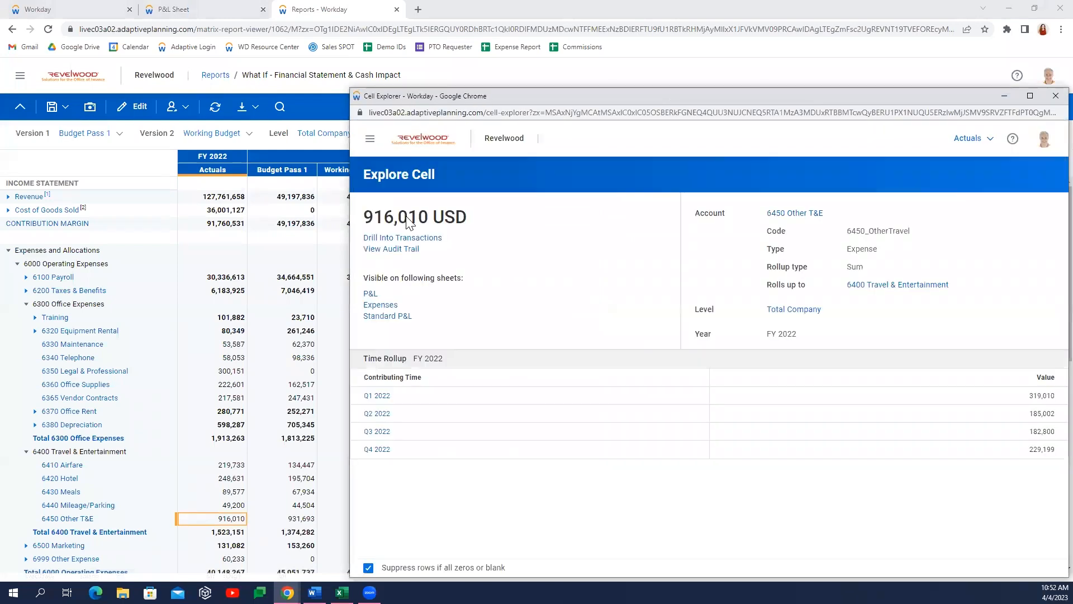
Drill into the Other T&E transactions, then collapse 6000 Operating Expenses on the statement
left_click(402, 237)
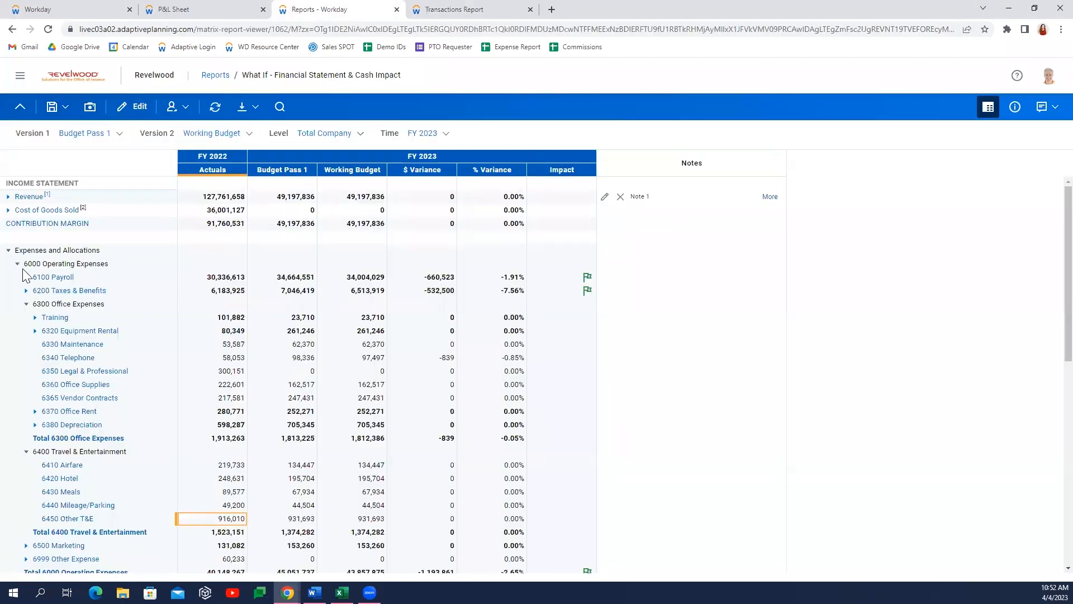
mouse_move(14, 267)
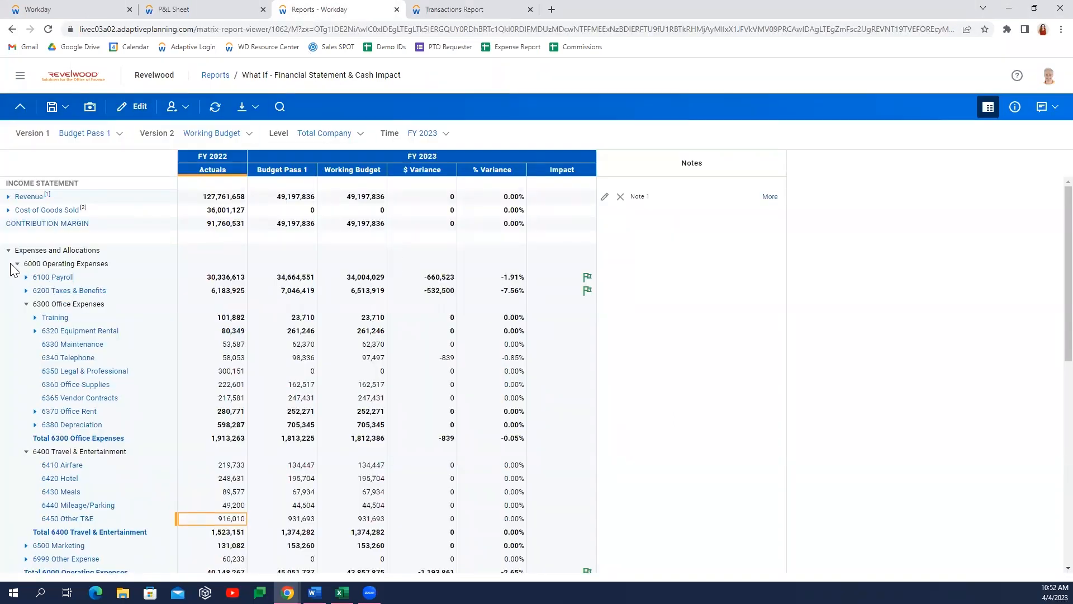
mouse_move(4, 286)
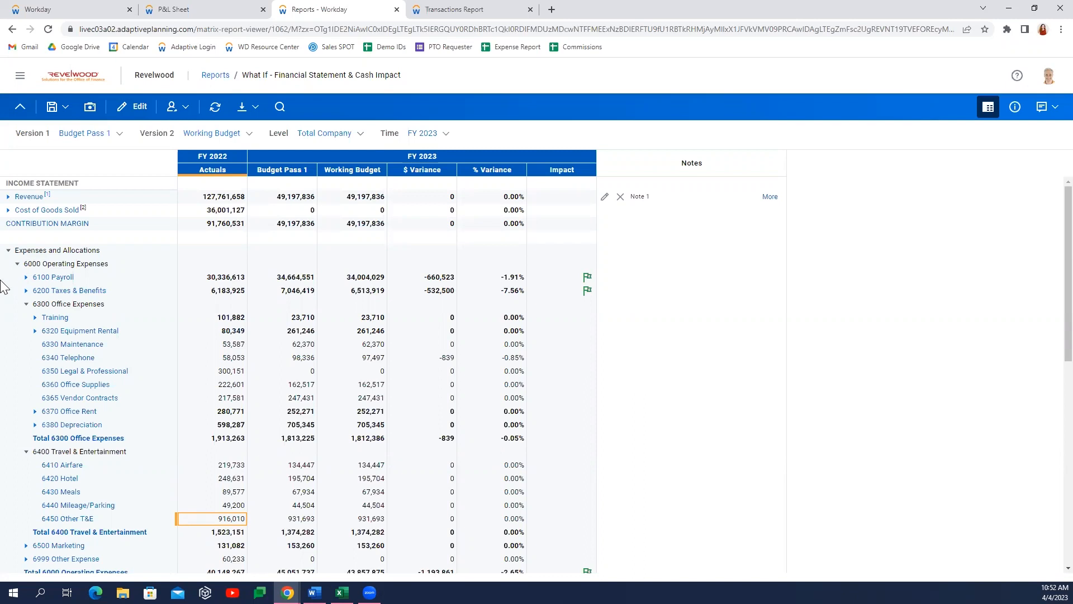
left_click(17, 264)
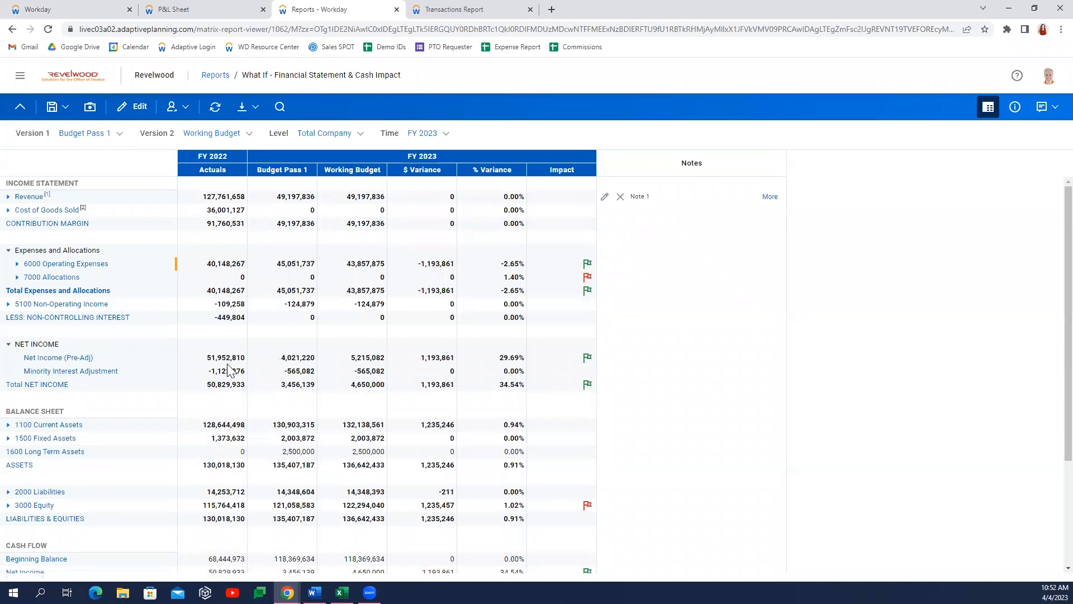
mouse_move(93, 472)
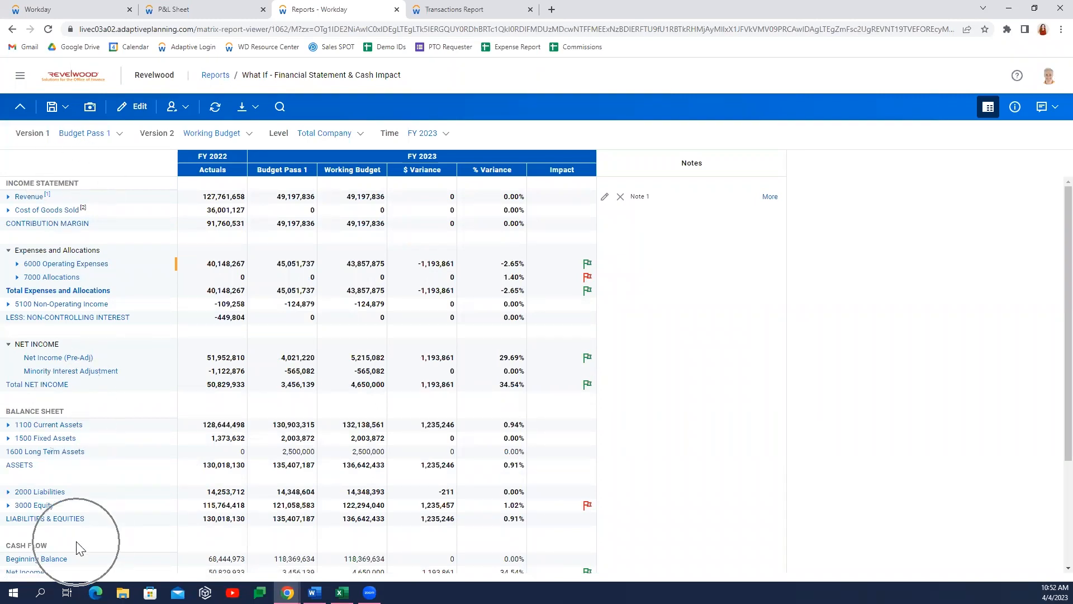
Review the Cash Flow and Financial Metrics sections, then switch to the Excel board package
scroll("down", 3)
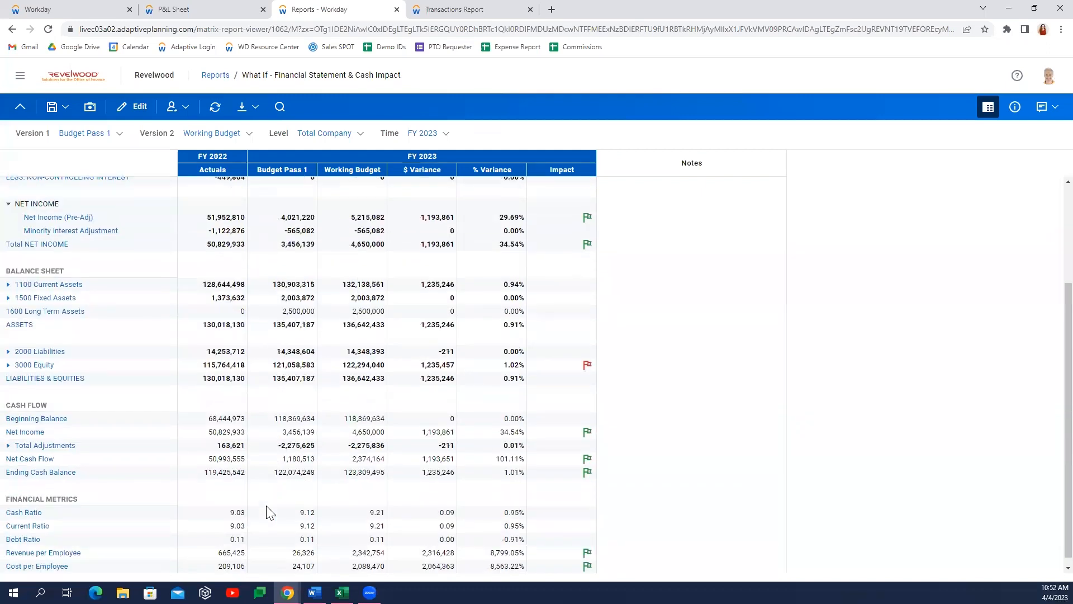
mouse_move(279, 504)
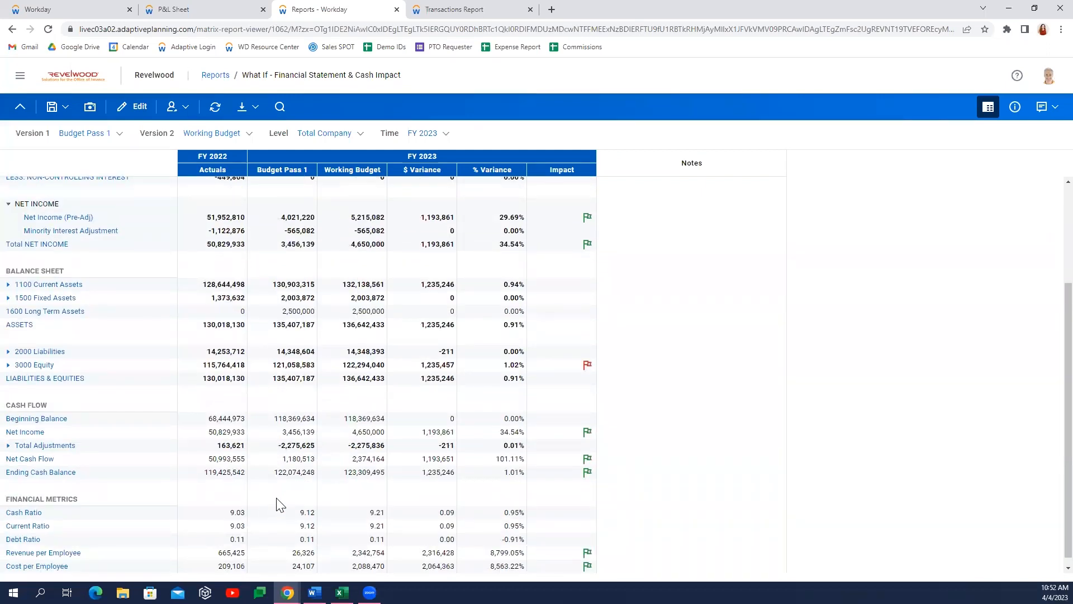
mouse_move(351, 484)
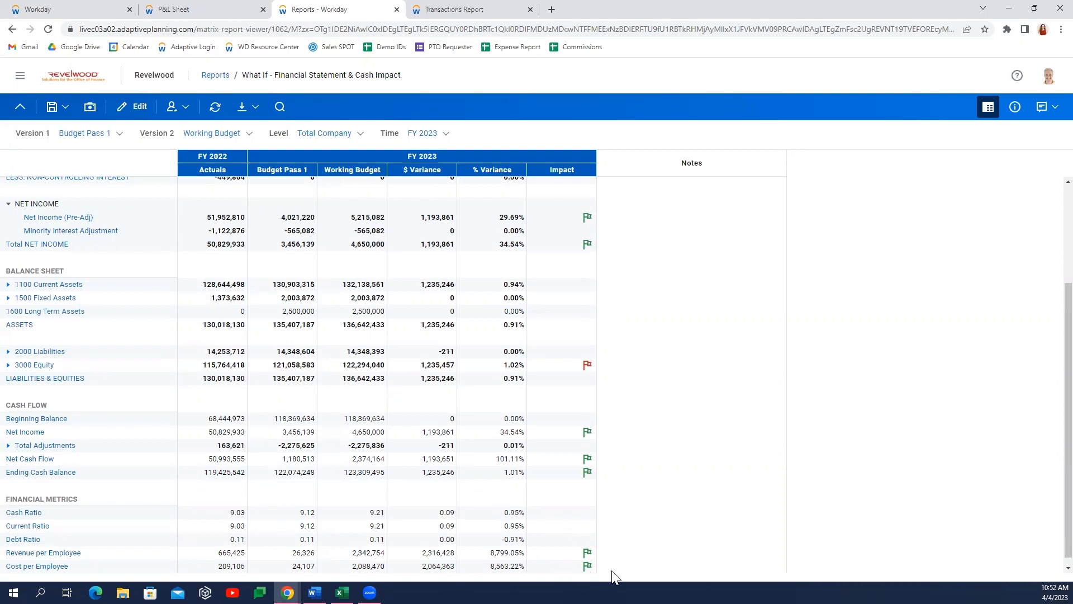
mouse_move(524, 539)
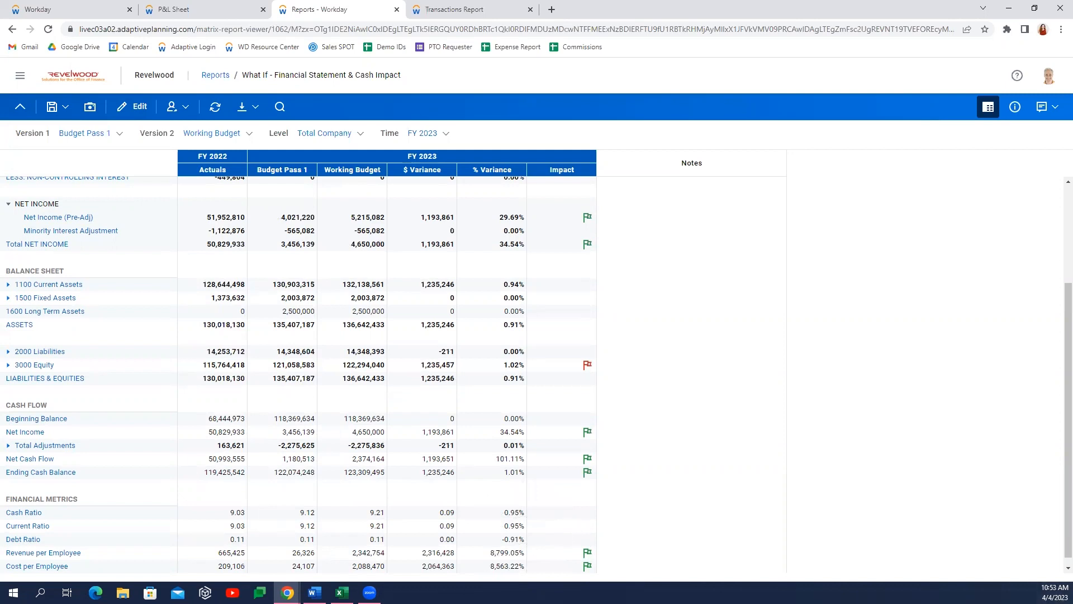
left_click(341, 592)
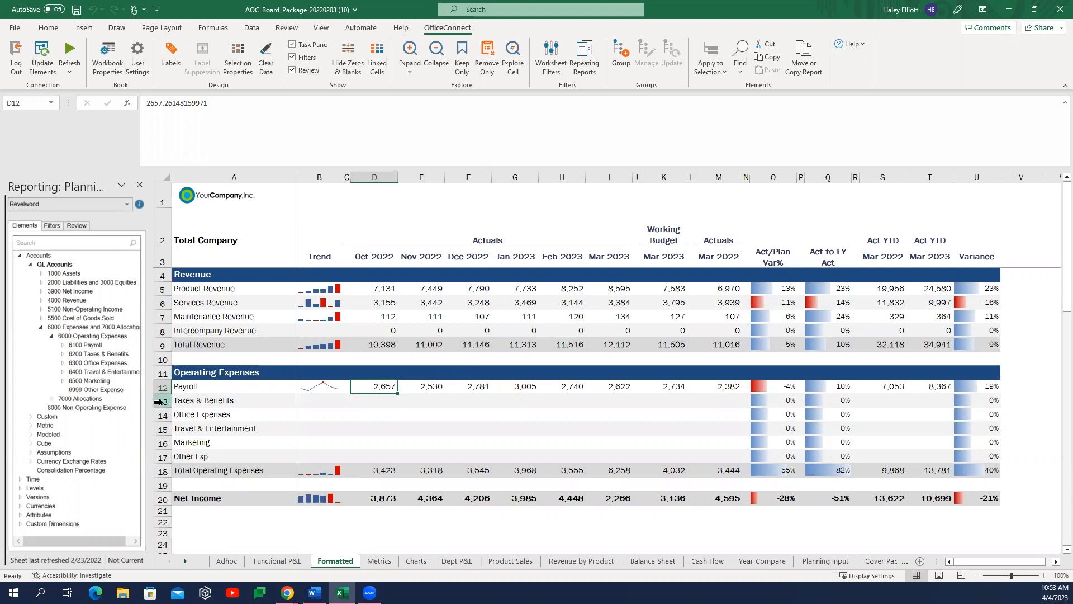
Assign accounts 6200–6999 to the Taxes & Benefits through Other Exp rows A13:A17
left_click(203, 400)
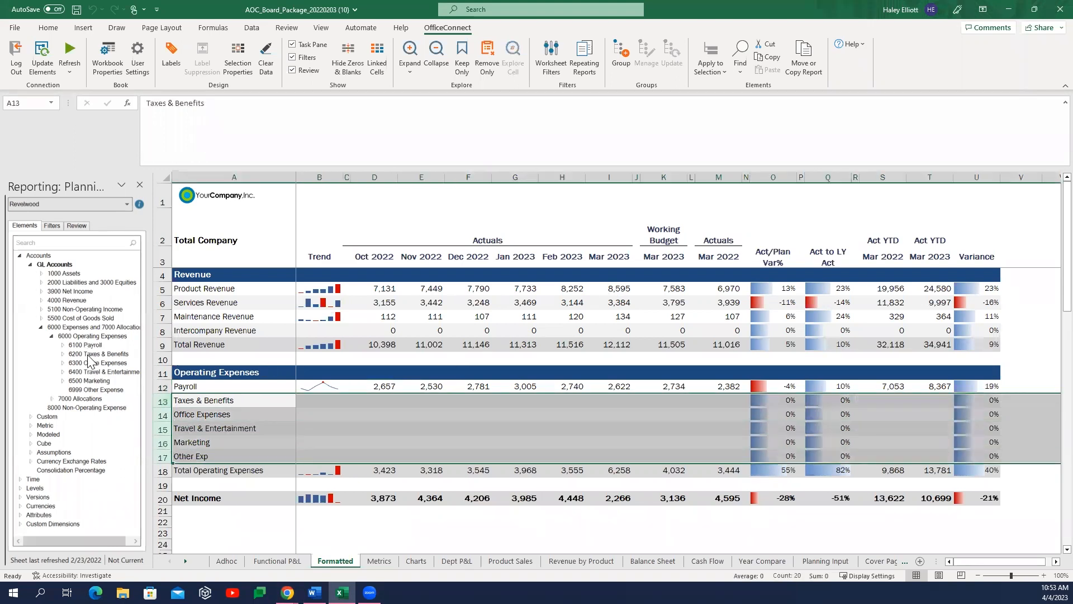
left_click(86, 355)
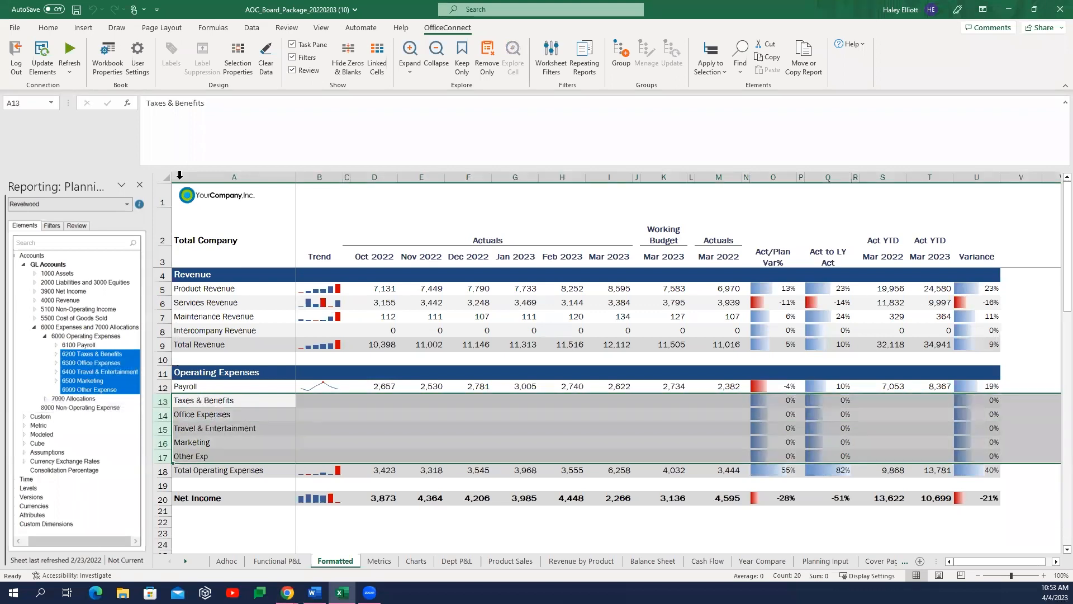
mouse_move(107, 58)
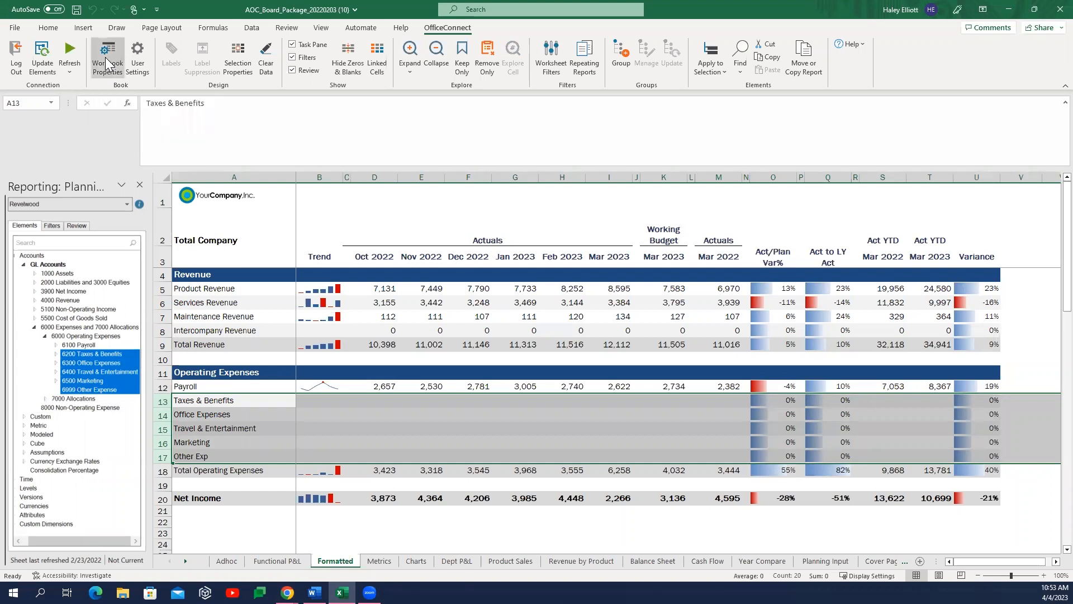
Confirm the workbook report date and refresh so expense rows fill and months run through Apr 2023
left_click(107, 56)
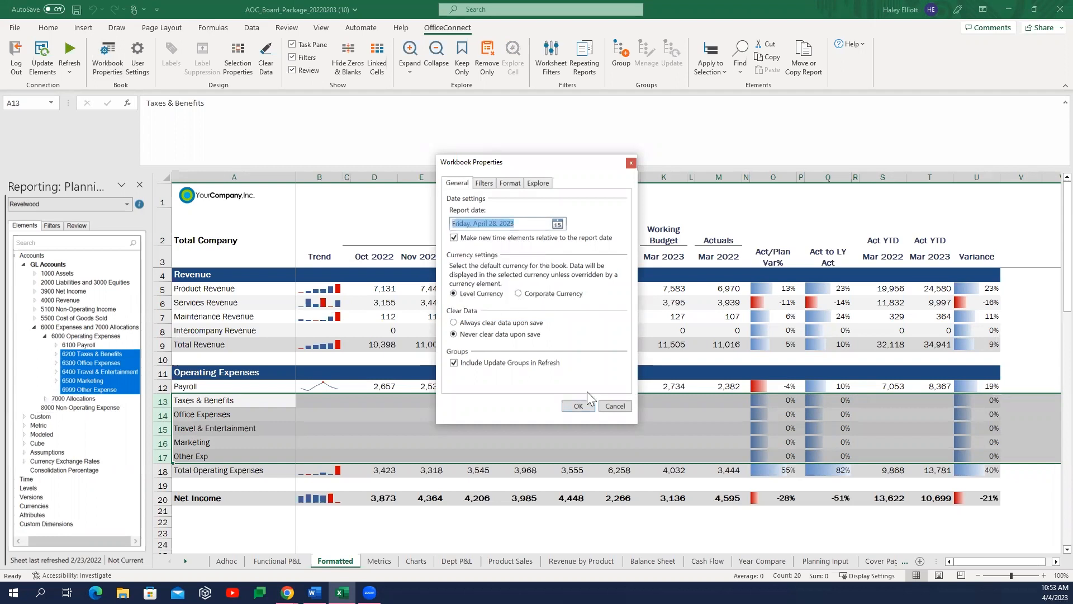
left_click(578, 405)
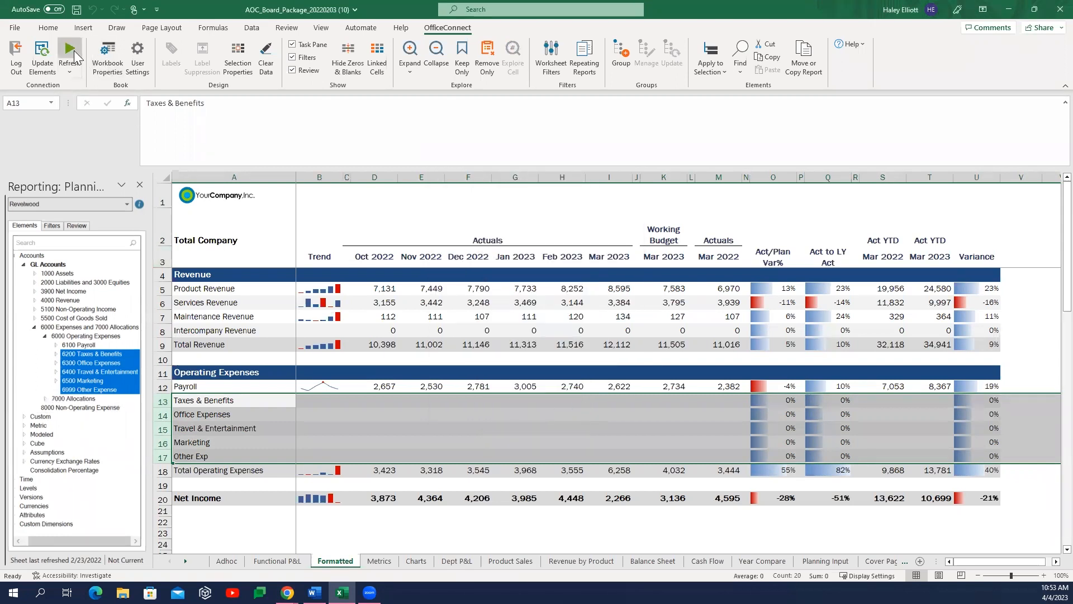
left_click(68, 51)
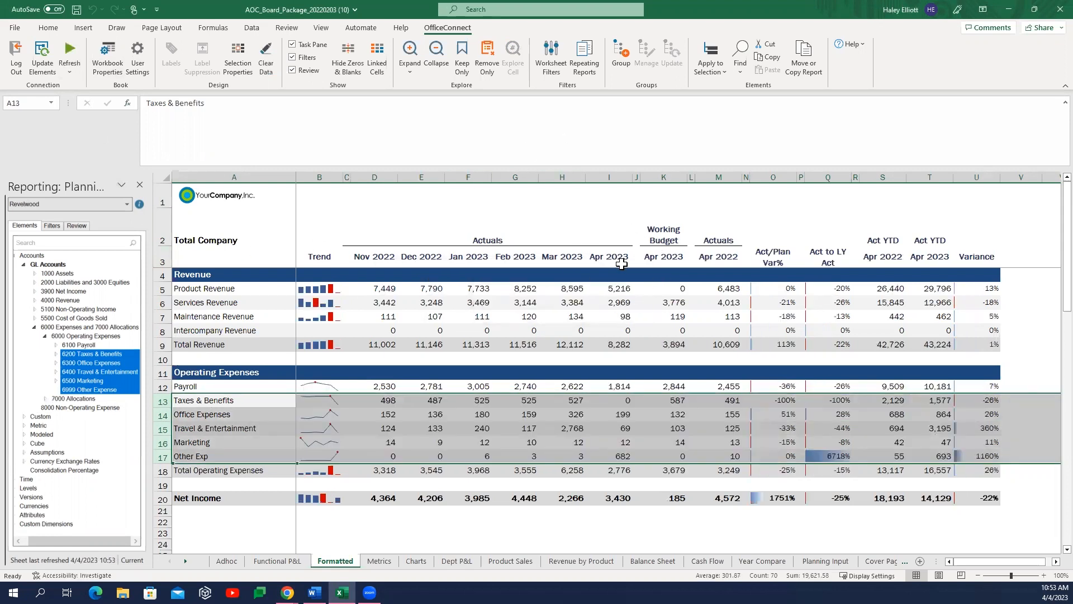
left_click(608, 289)
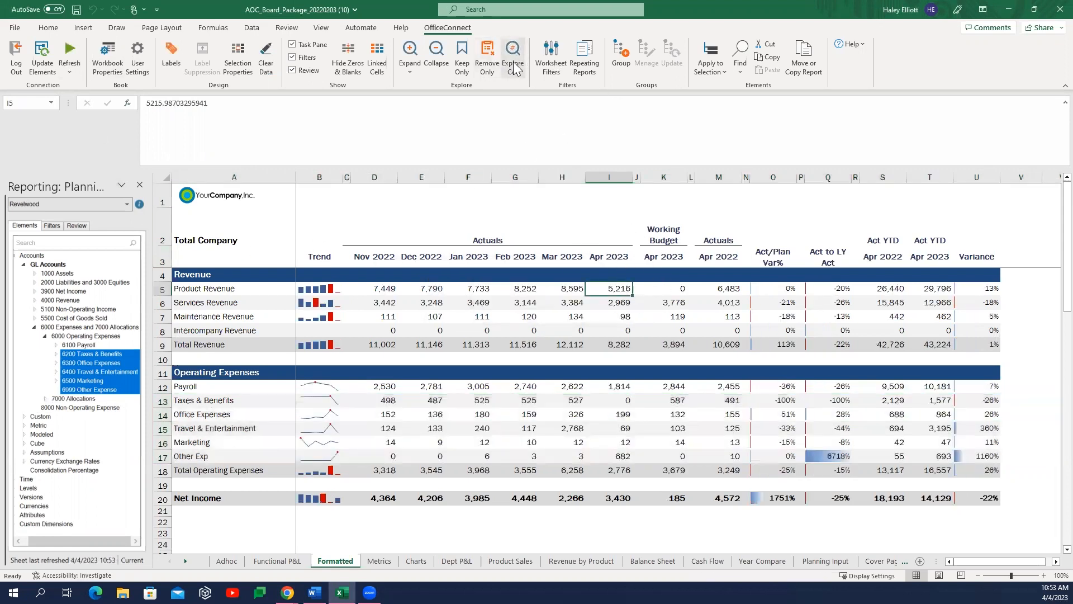
mouse_move(512, 56)
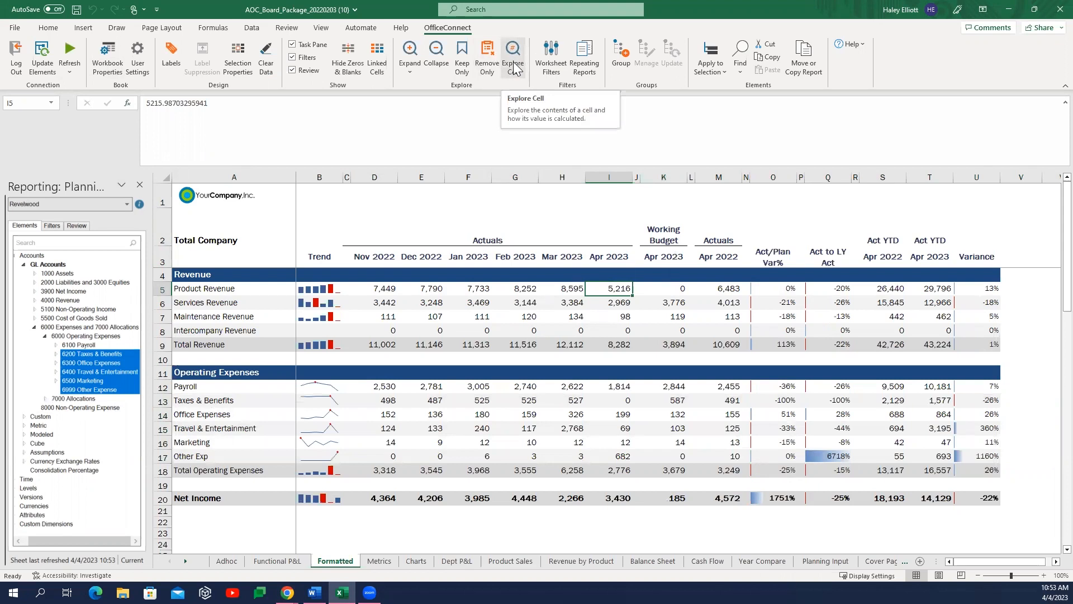
mouse_move(585, 57)
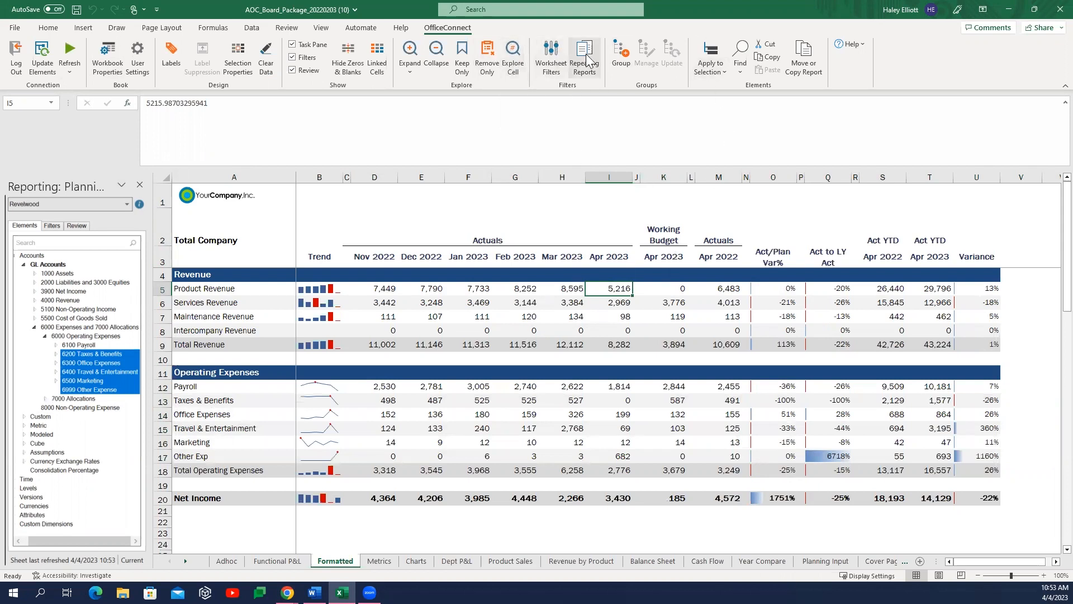
Set Repeating Reports to Levels and tick the countries under Total Company > Company A > Operations
left_click(583, 56)
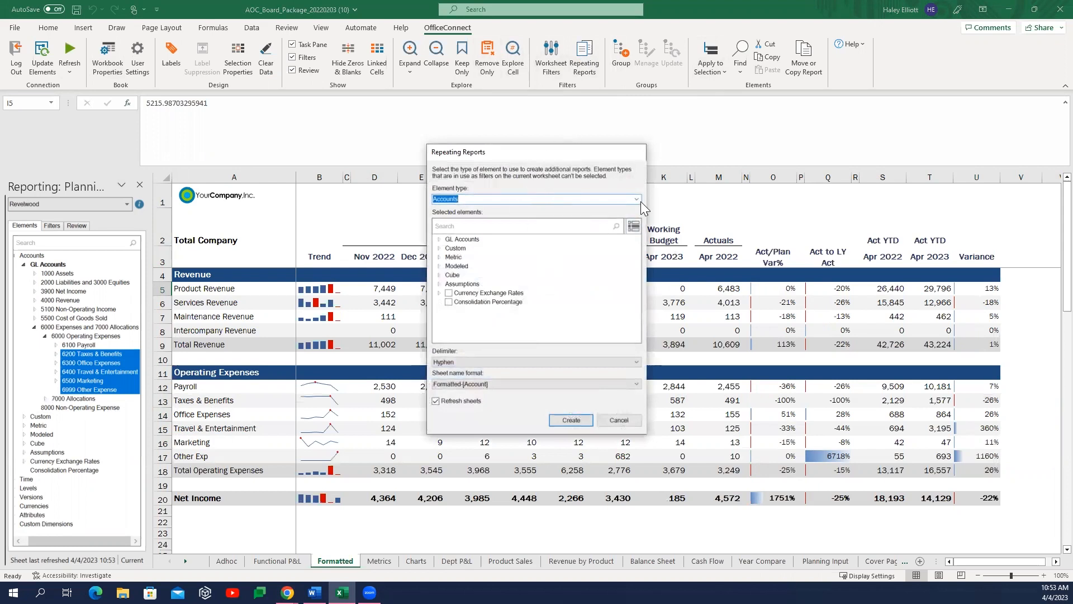
left_click(636, 199)
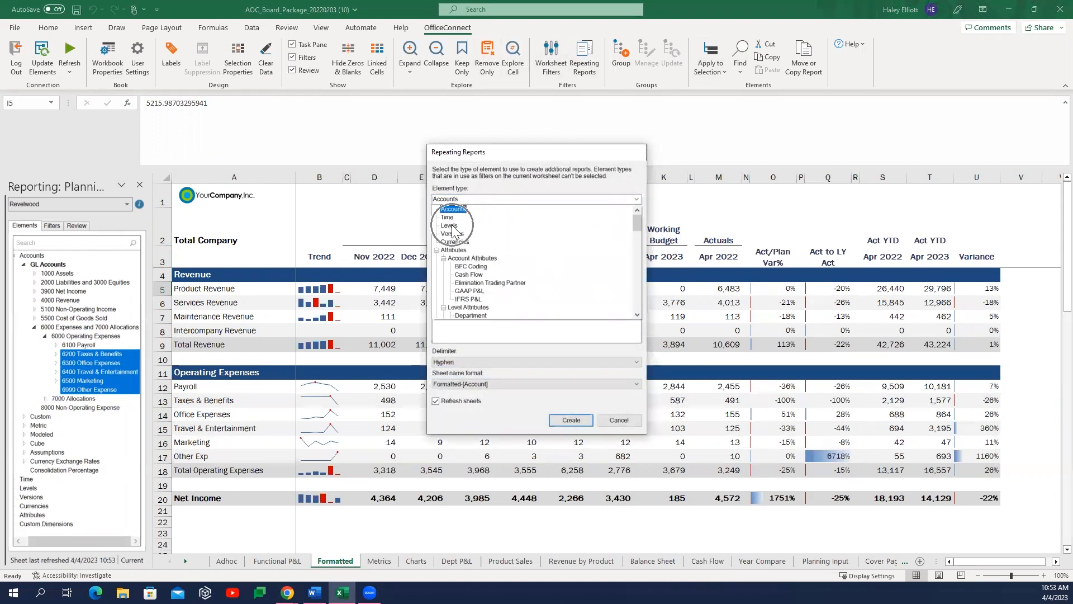
left_click(449, 224)
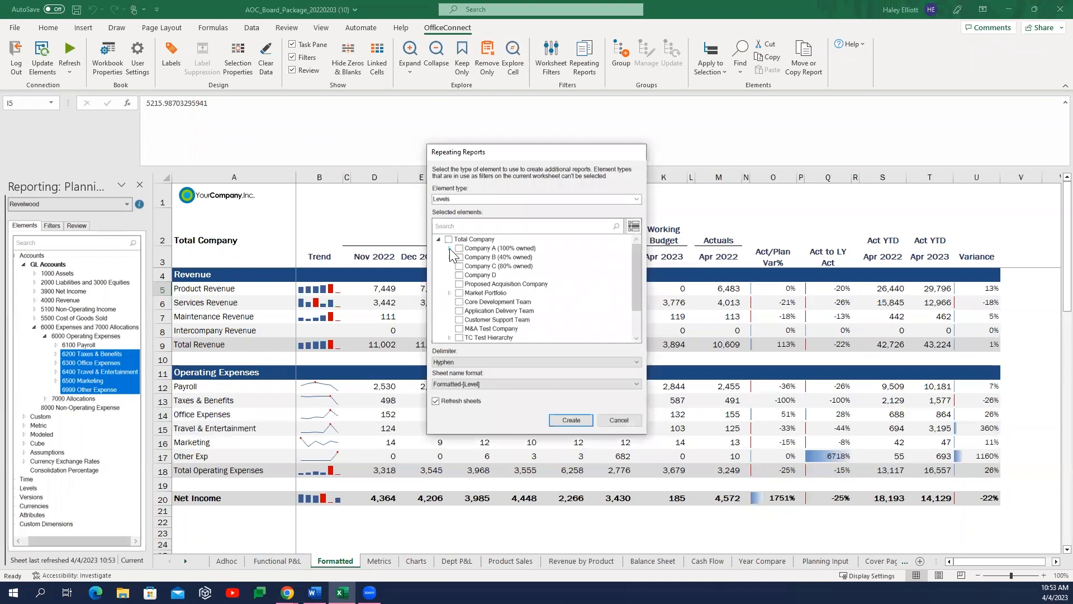
left_click(449, 248)
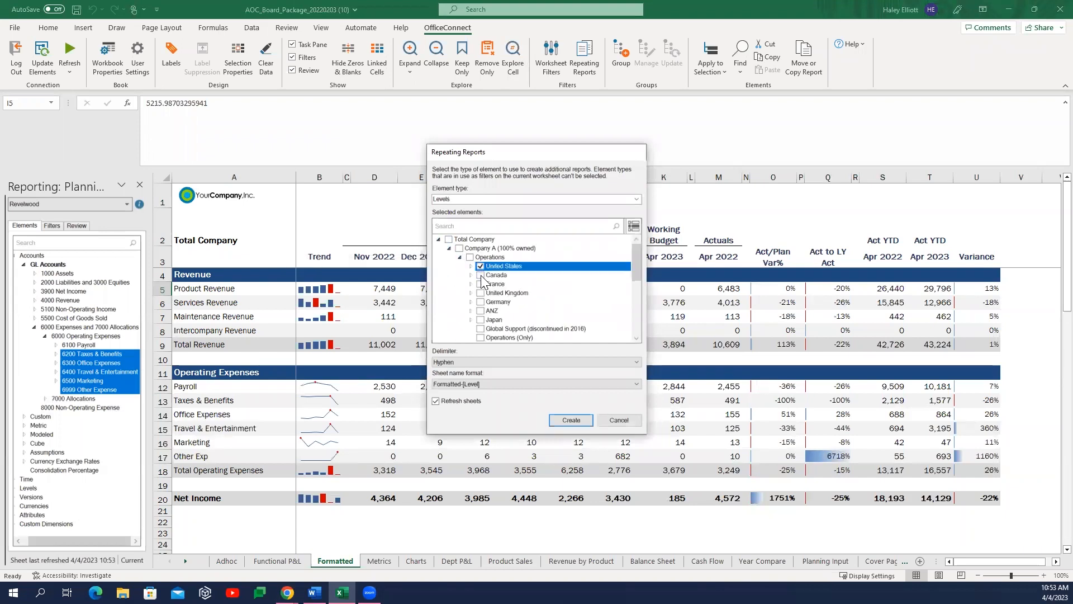
left_click(571, 420)
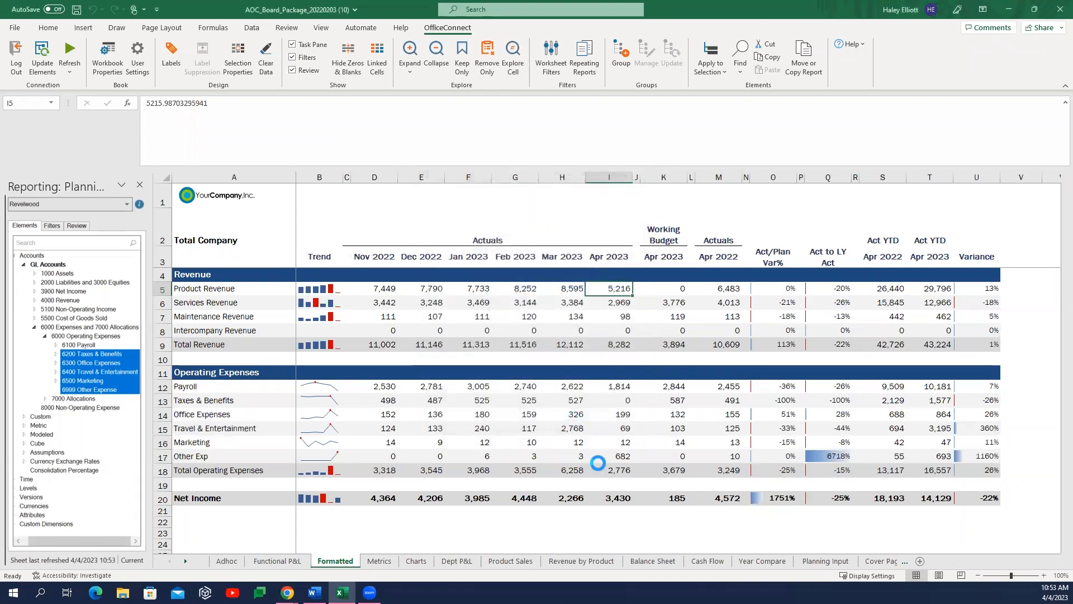
Generate the Formatted-United States, Canada and France sheets and view France's figures
left_click(69, 55)
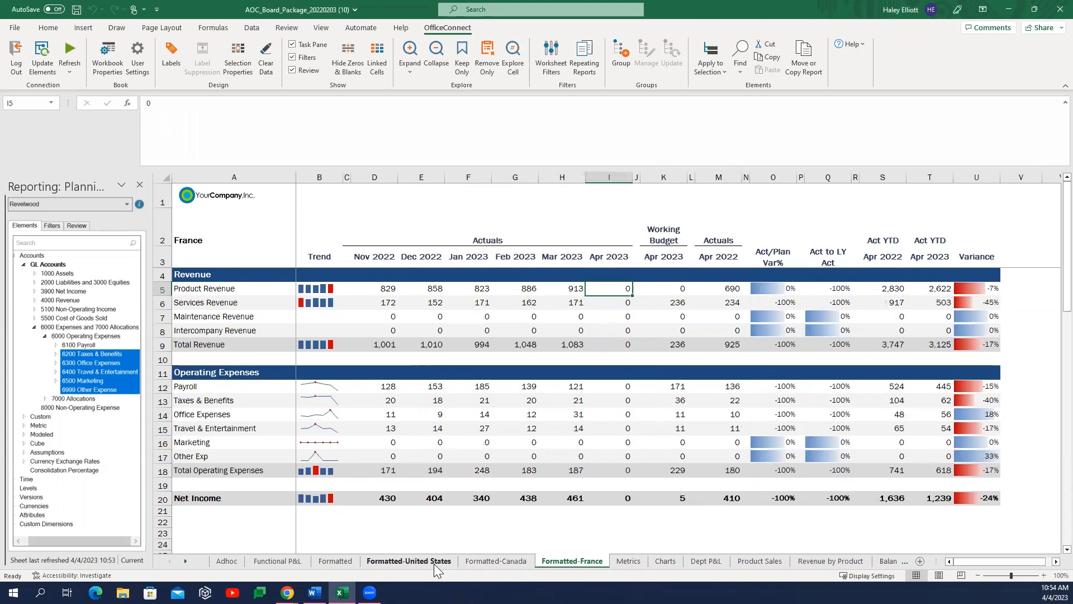
mouse_move(424, 551)
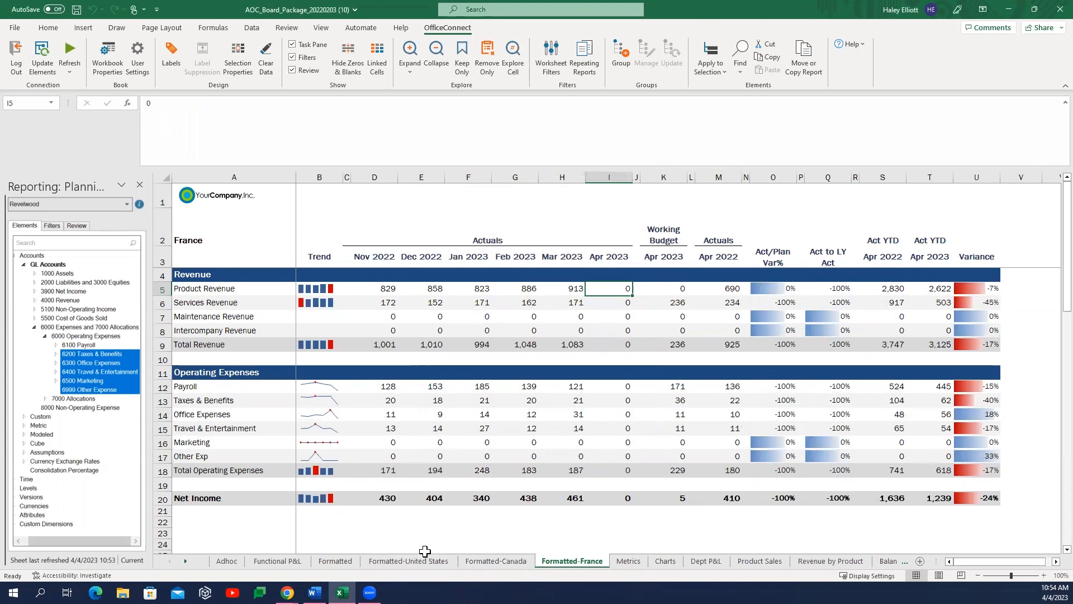